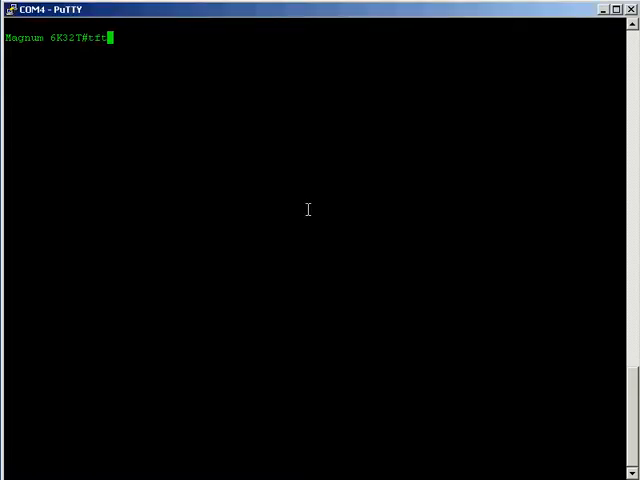
- Run 'tftp ?' at the switch prompt to list get/put usage options
{"action": "type", "text": "p ?"}
{"action": "key", "text": "Return"}
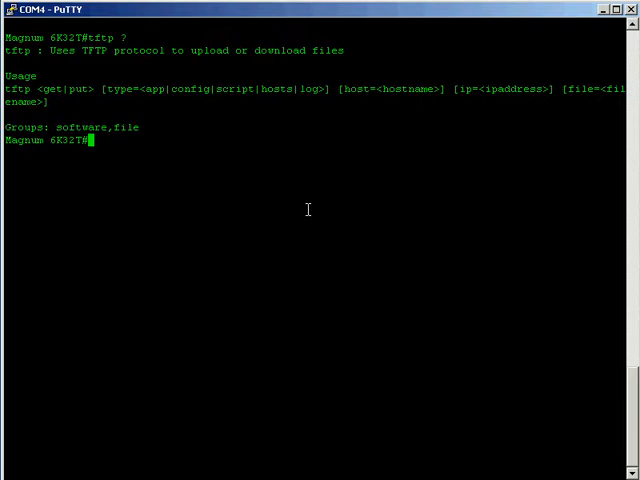
{"action": "mouse_move", "coordinate": [308, 209]}
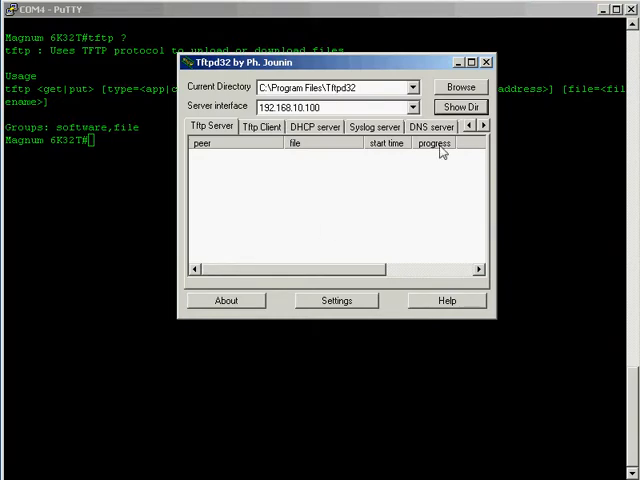
{"action": "mouse_move", "coordinate": [377, 64]}
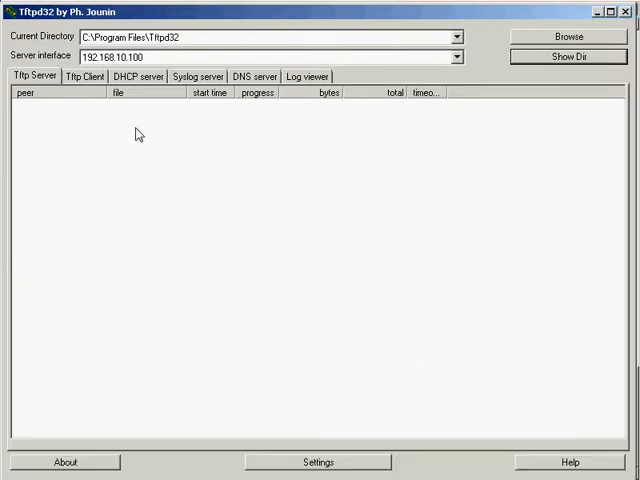
{"action": "mouse_move", "coordinate": [50, 22]}
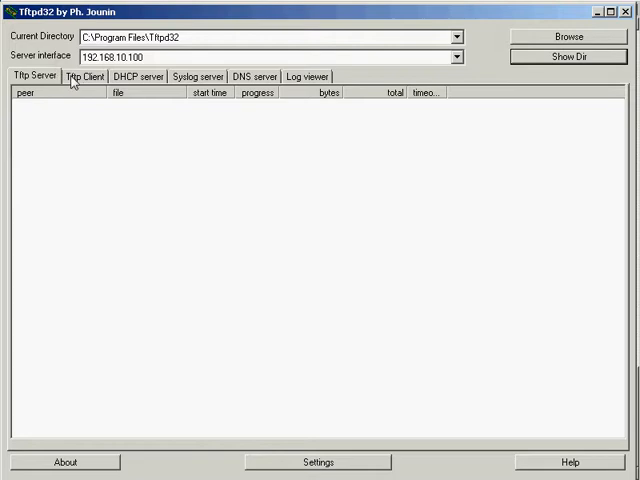
- Browse Tftpd32's feature tabs, including the DNS server, then return to Tftp Server
{"action": "left_click", "coordinate": [140, 76]}
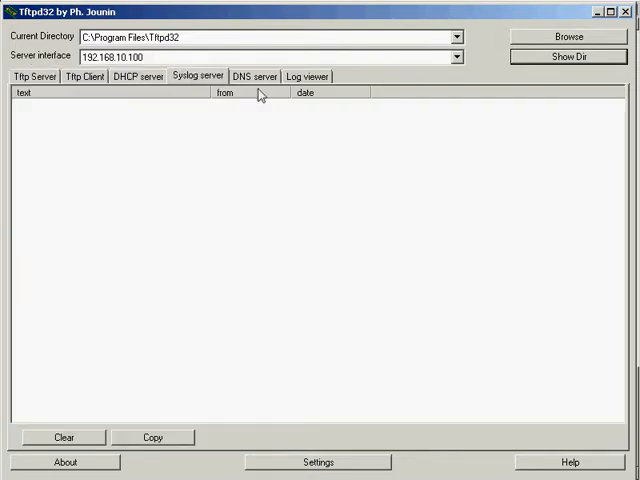
{"action": "left_click", "coordinate": [255, 76]}
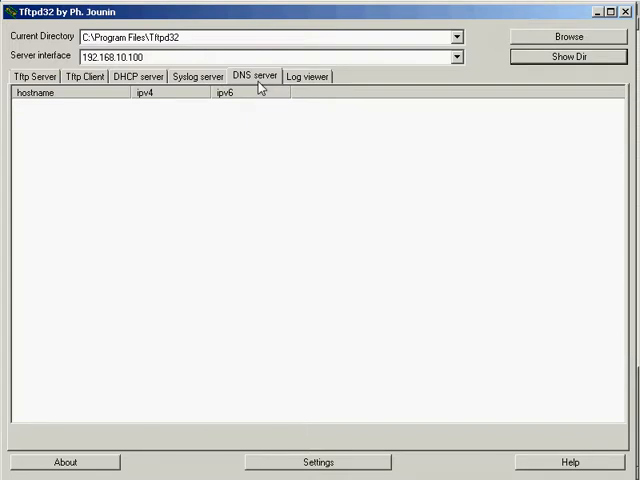
{"action": "mouse_move", "coordinate": [22, 80]}
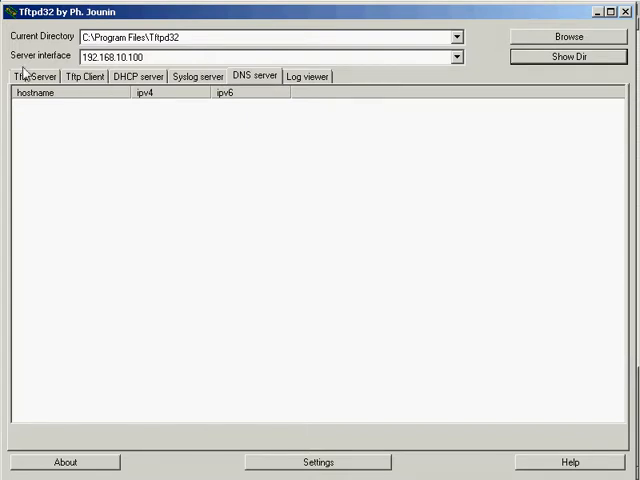
{"action": "left_click", "coordinate": [32, 76]}
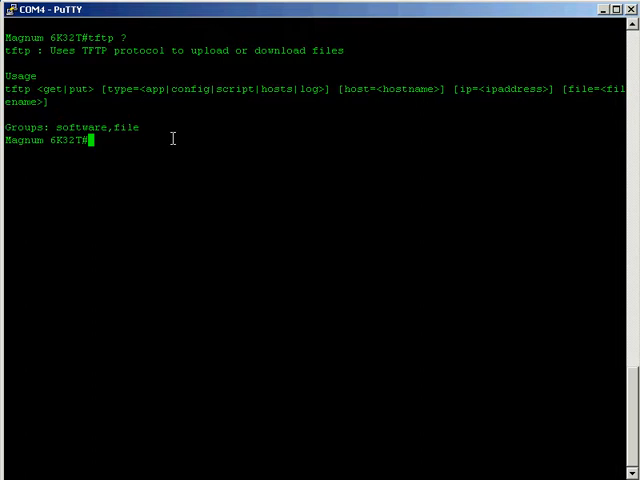
- Run 'show host', then partly type 'tftp put type=hosts ip=192.168.10.100'
{"action": "type", "text": "show host"}
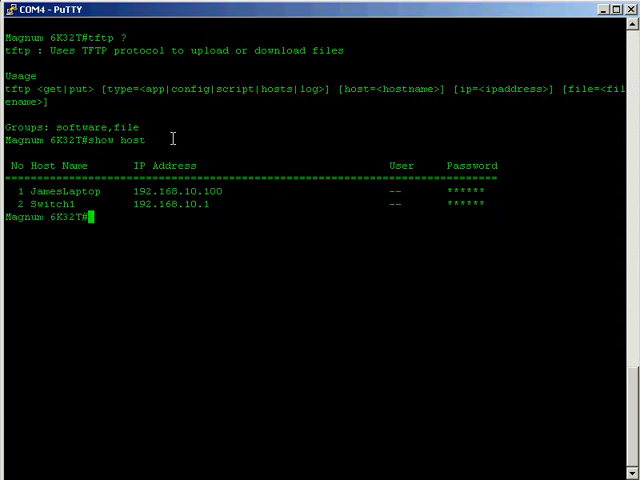
{"action": "mouse_move", "coordinate": [85, 203]}
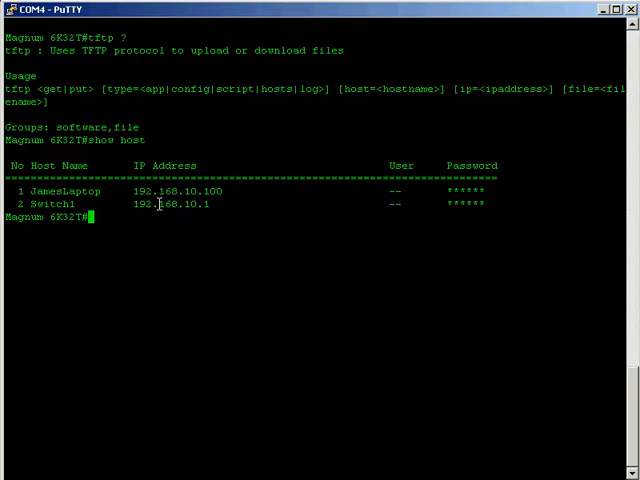
{"action": "type", "text": "tftp"}
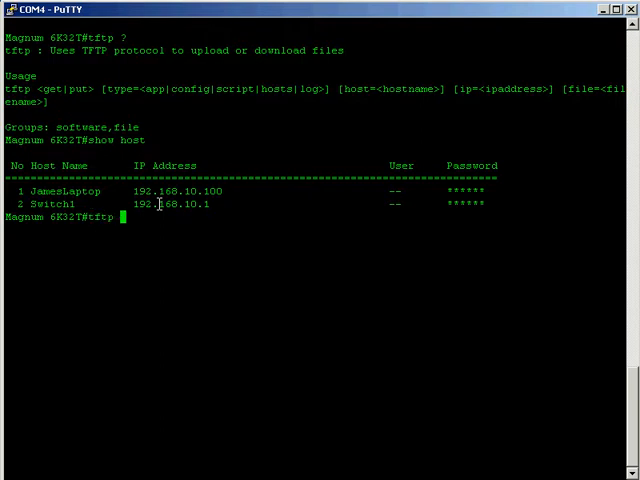
{"action": "type", "text": "put type"}
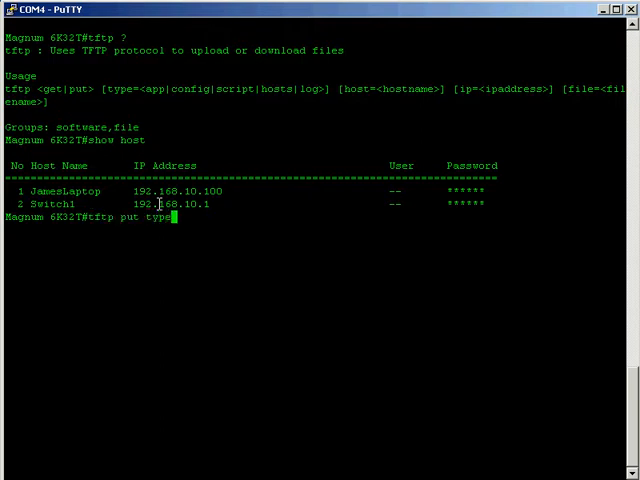
{"action": "type", "text": "="}
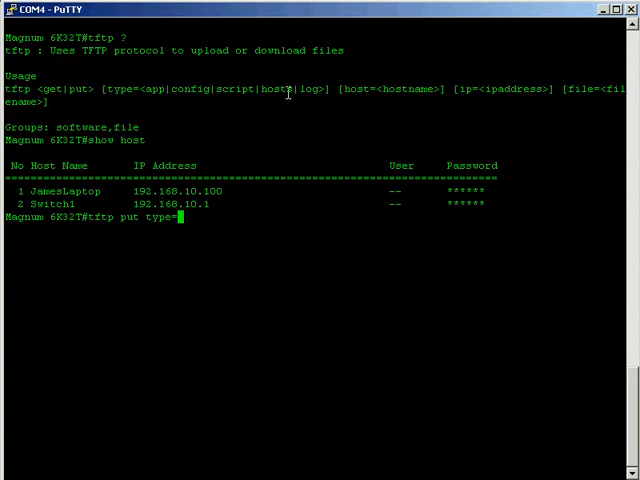
{"action": "type", "text": "hc"}
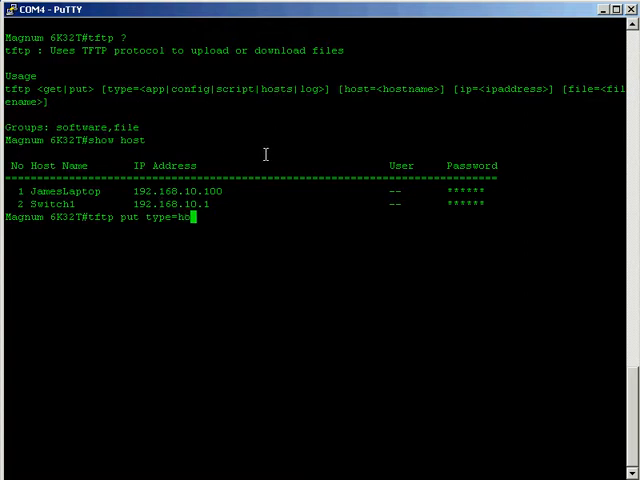
{"action": "type", "text": "sts"}
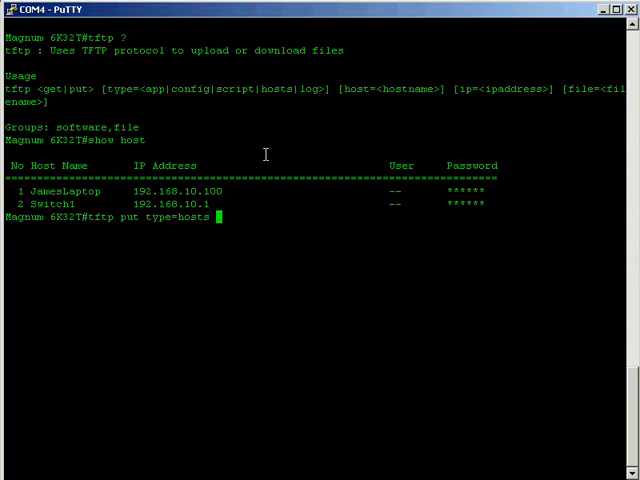
{"action": "type", "text": "ip"}
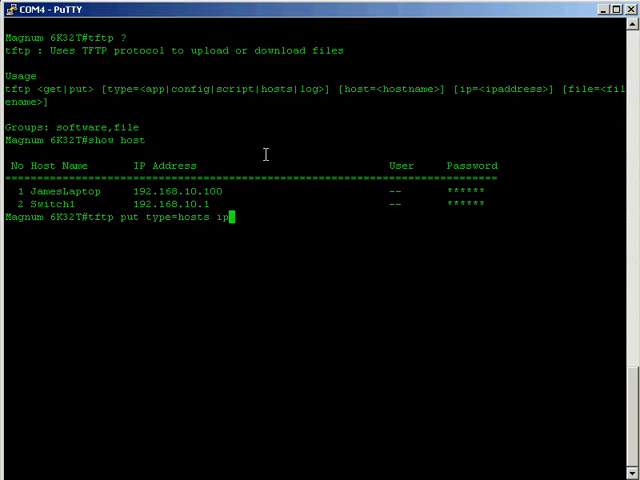
{"action": "type", "text": "=192.16"}
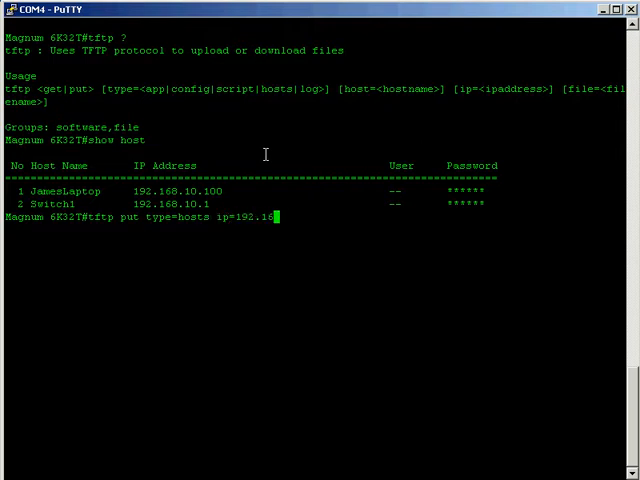
{"action": "type", "text": "8."}
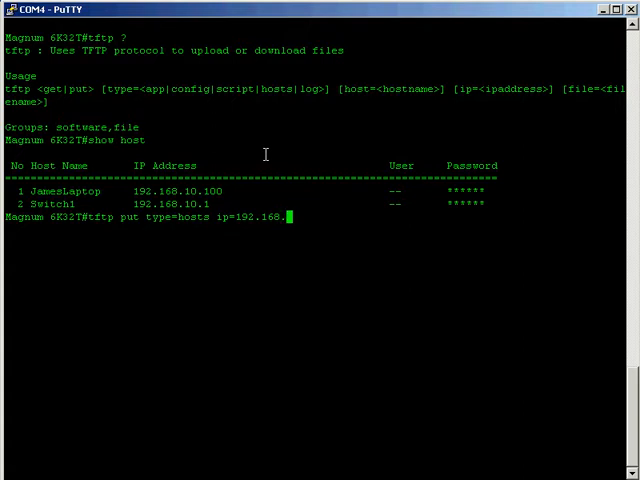
{"action": "type", "text": "0.100"}
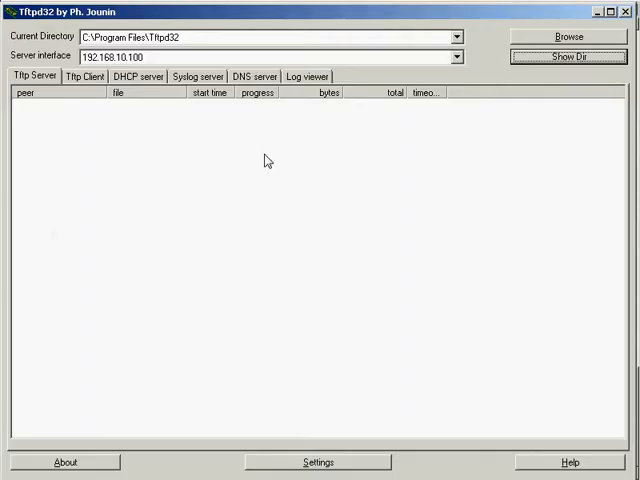
{"action": "mouse_move", "coordinate": [320, 127]}
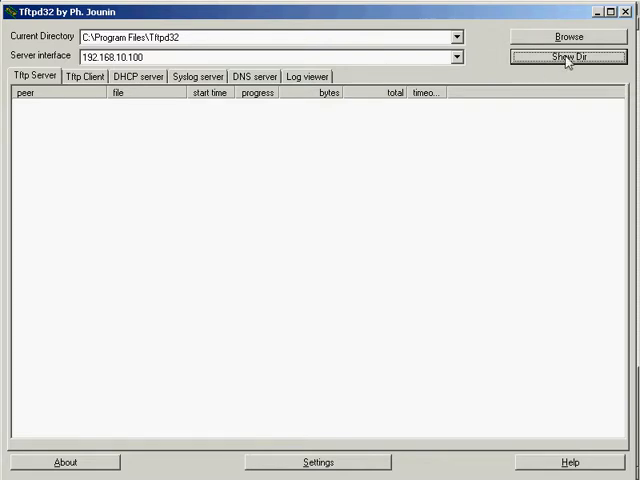
- View the Tftpd32 root folder in Explorer, confirming rel_v4111.bin and tftpd32.exe, then close it
{"action": "left_click", "coordinate": [568, 57]}
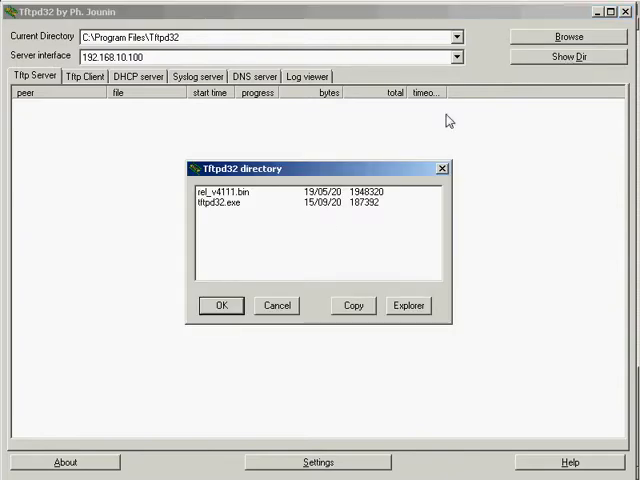
{"action": "left_click", "coordinate": [221, 305]}
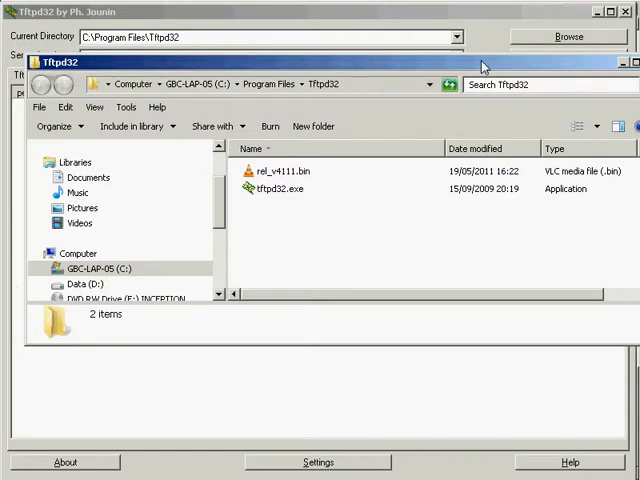
{"action": "mouse_move", "coordinate": [288, 247]}
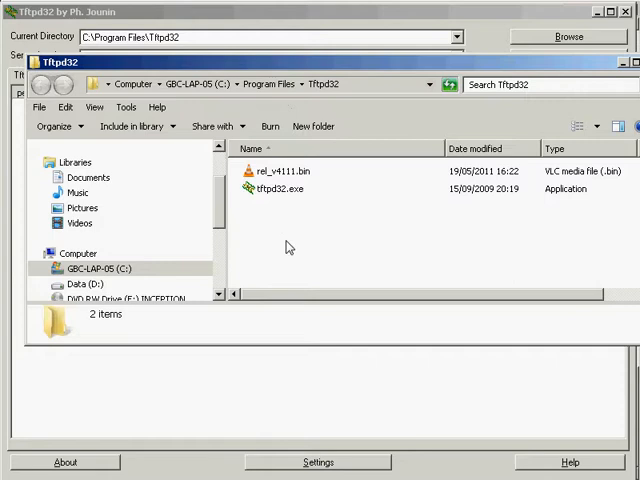
{"action": "mouse_move", "coordinate": [270, 90]}
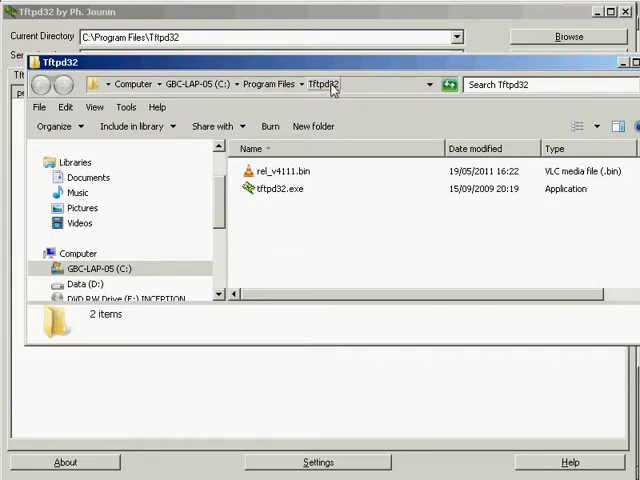
{"action": "mouse_move", "coordinate": [342, 168]}
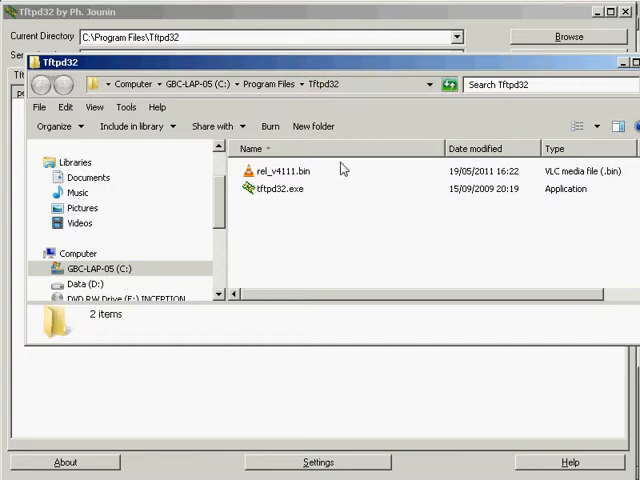
{"action": "mouse_move", "coordinate": [311, 225]}
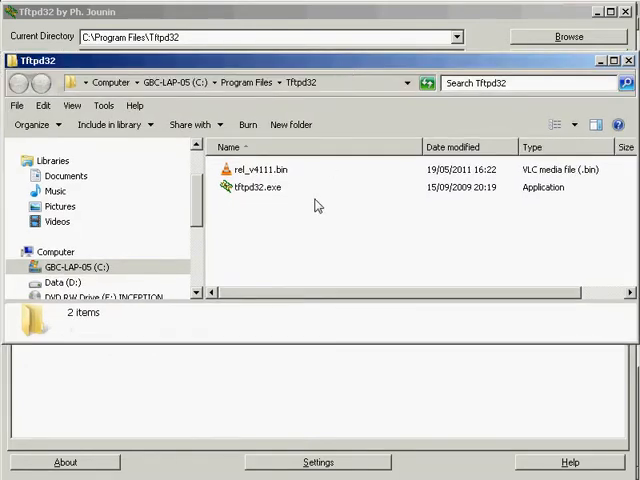
{"action": "mouse_move", "coordinate": [242, 252]}
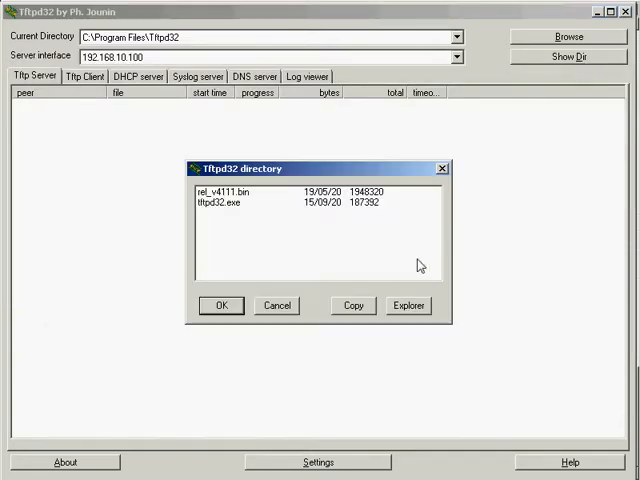
{"action": "left_click", "coordinate": [407, 305]}
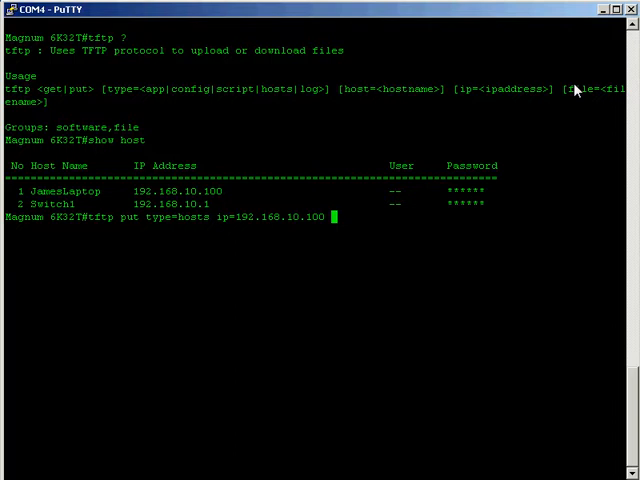
{"action": "mouse_move", "coordinate": [190, 290]}
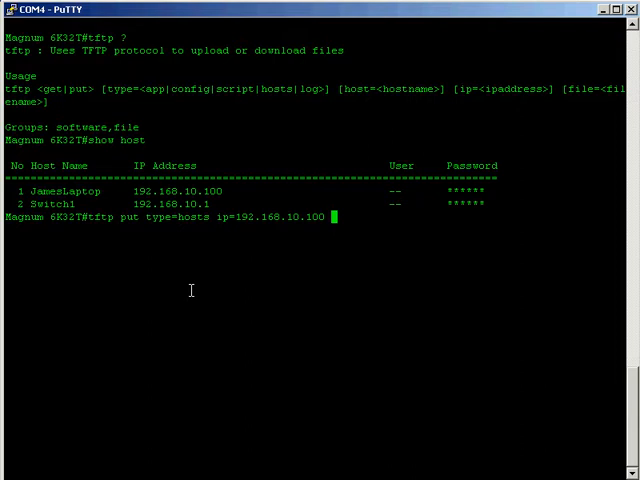
- Finish the tftp put command with file=host_file.txt and run it
{"action": "type", "text": "file="}
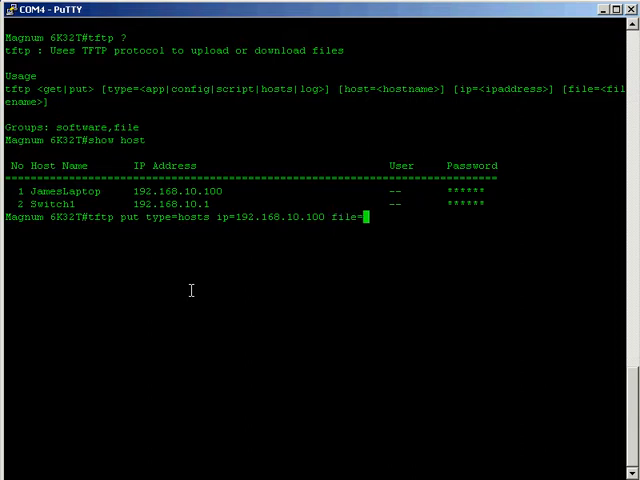
{"action": "type", "text": "host"}
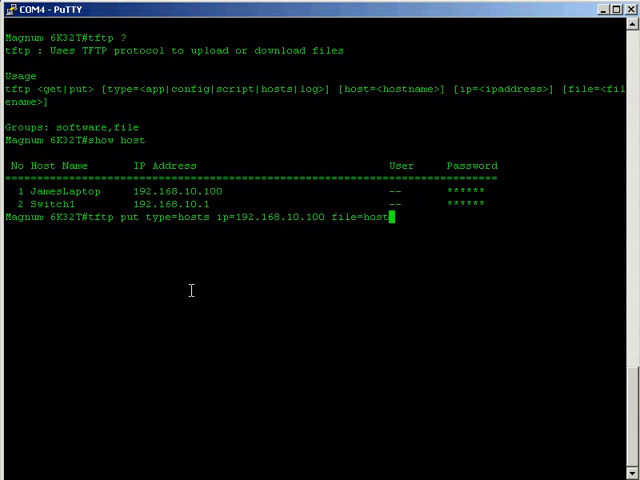
{"action": "type", "text": "_file"}
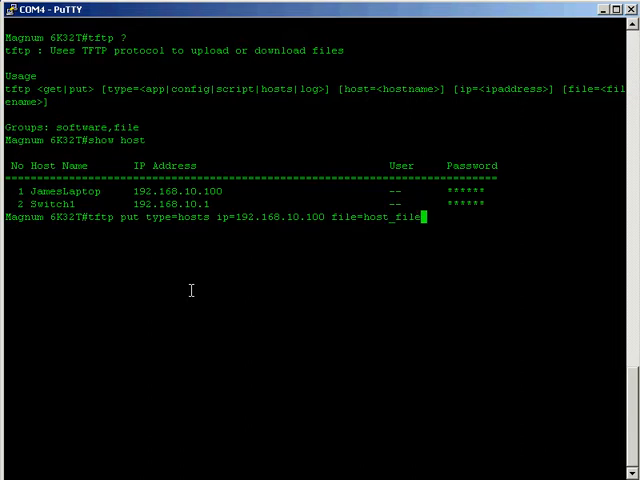
{"action": "type", "text": ".txt"}
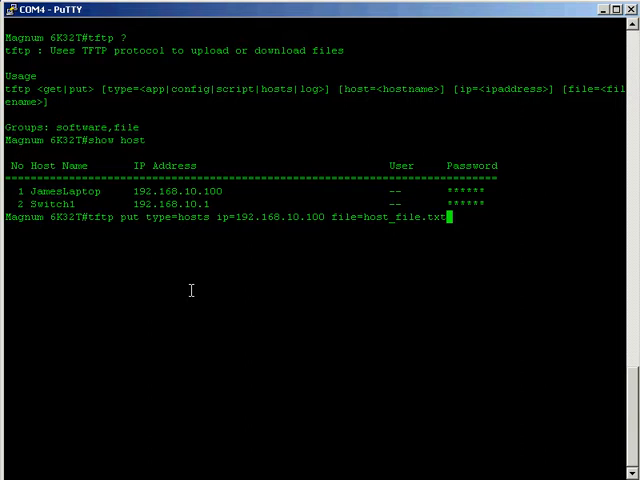
{"action": "key", "text": "Return"}
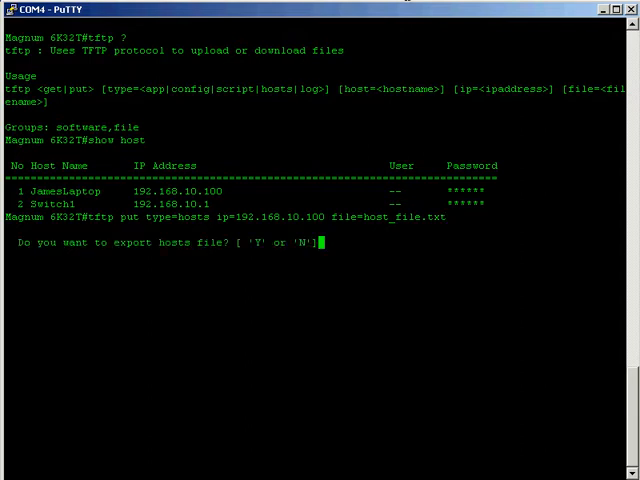
{"action": "mouse_move", "coordinate": [410, 262]}
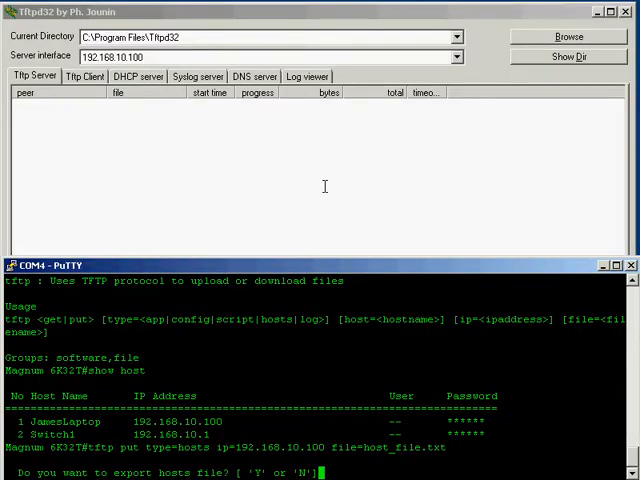
{"action": "mouse_move", "coordinate": [357, 330]}
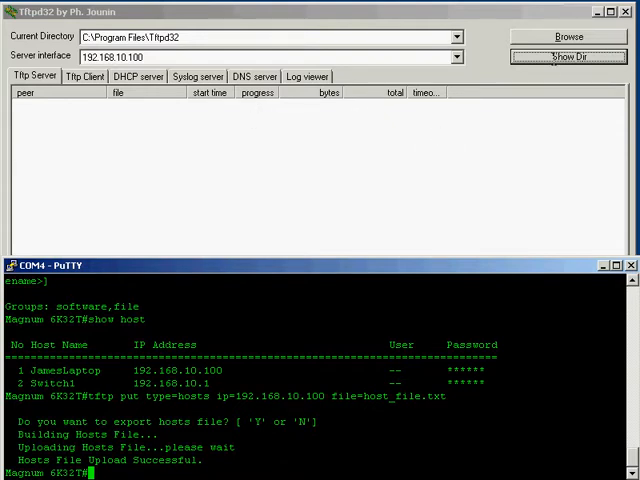
- Open Tftpd32's served folder in Explorer, where host_file.txt (231 bytes) now appears
{"action": "left_click", "coordinate": [567, 56]}
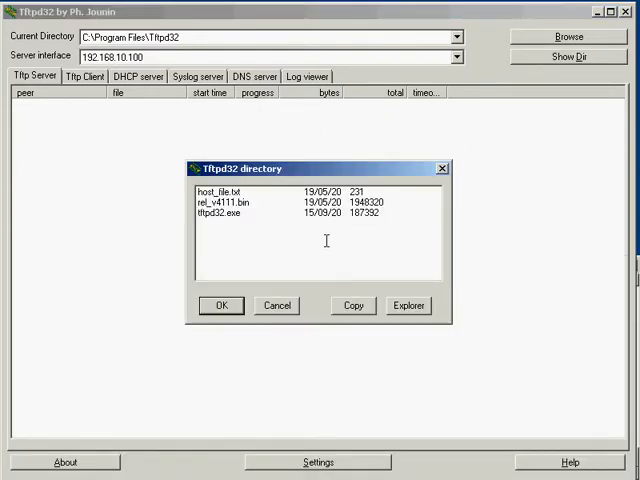
{"action": "left_click", "coordinate": [408, 305]}
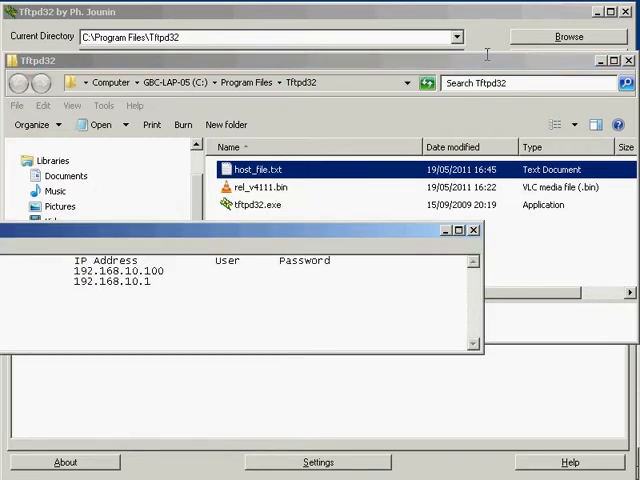
{"action": "double_click", "coordinate": [262, 169]}
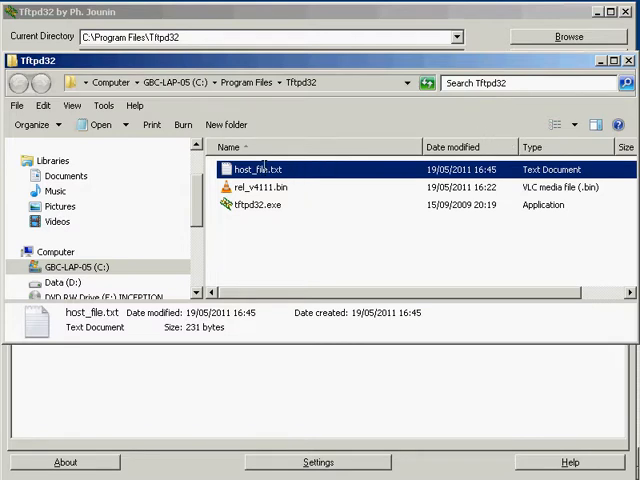
{"action": "mouse_move", "coordinate": [320, 195]}
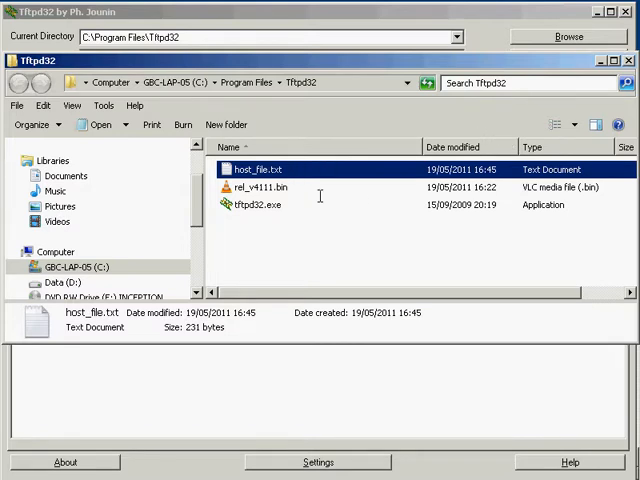
- Add a Switch17 line with IP 10.10.10.10 to host_file.txt, then close Notepad
{"action": "double_click", "coordinate": [262, 169]}
{"action": "type", "text": "Switch17"}
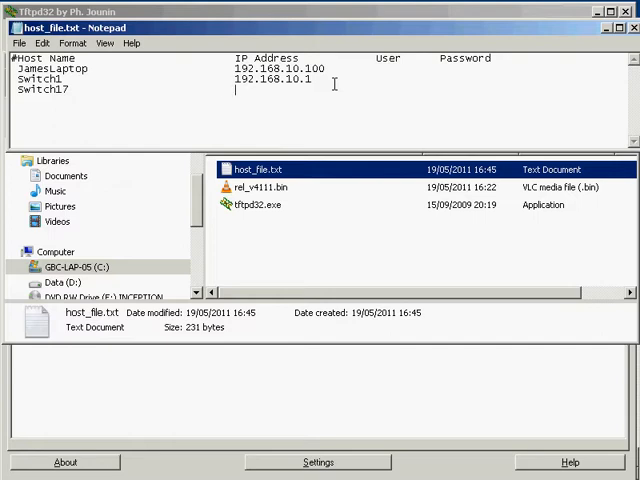
{"action": "type", "text": "10.10.10.10"}
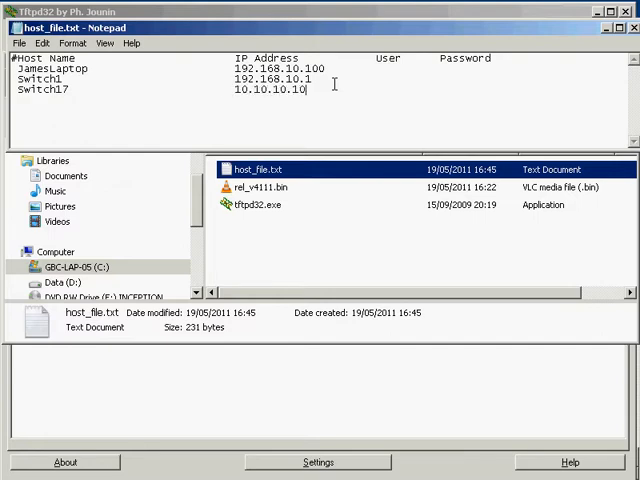
{"action": "left_click", "coordinate": [18, 43]}
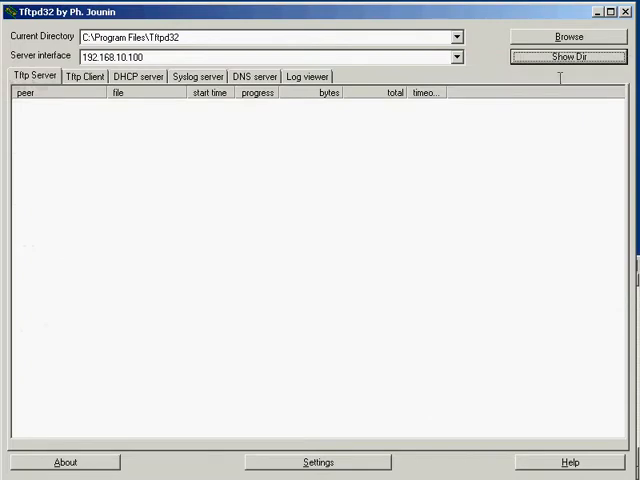
- Check in Tftpd32's folder listing that host_file.txt is now 259 bytes
{"action": "left_click", "coordinate": [566, 56]}
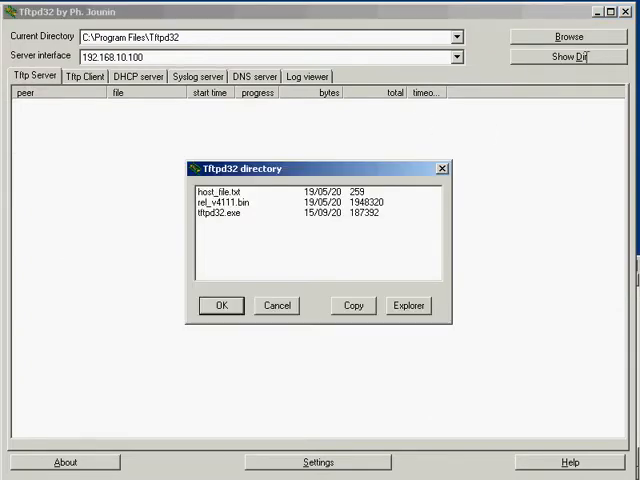
{"action": "left_click", "coordinate": [407, 305]}
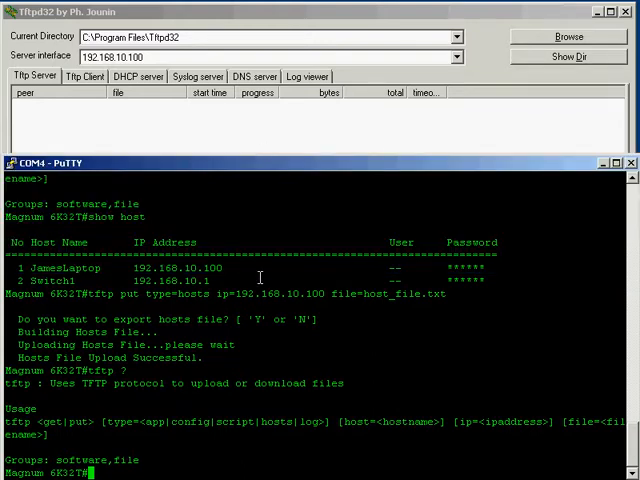
- Type and run 'tftp get type=hosts ip=192.168.10.100 file=host_file.txt'
{"action": "type", "text": "tftp"}
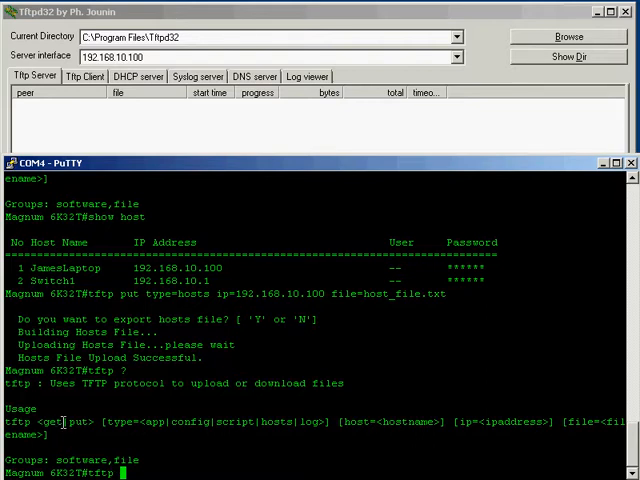
{"action": "type", "text": "get"}
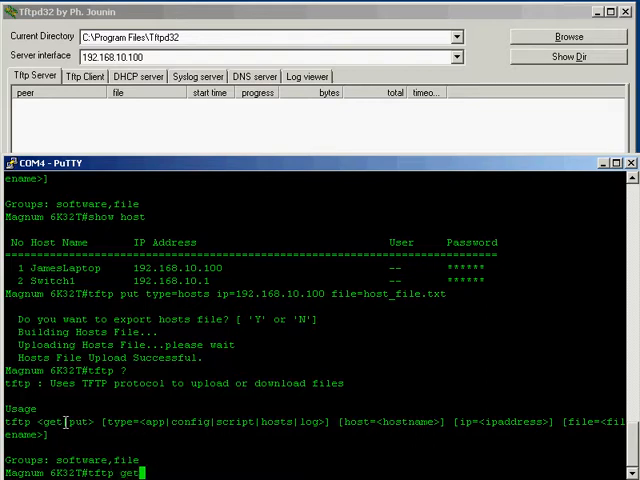
{"action": "type", "text": "type=host"}
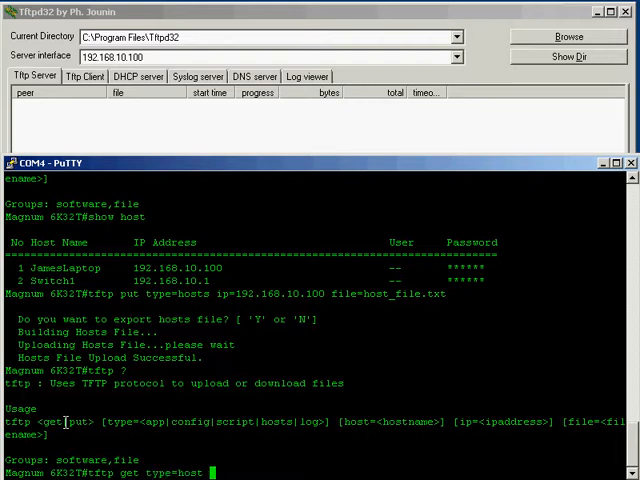
{"action": "type", "text": "ip=192.168.10.100"}
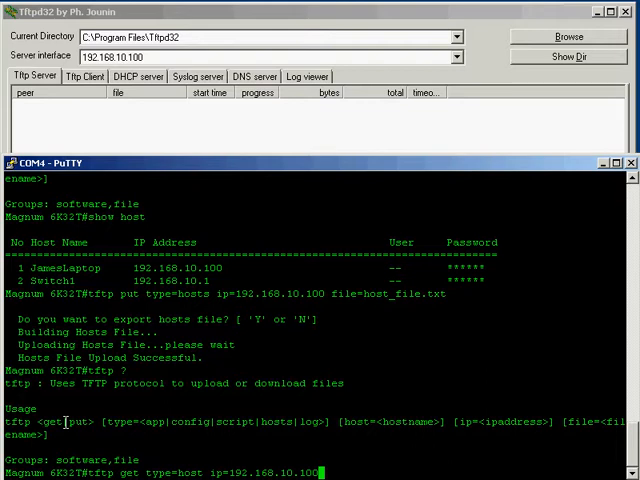
{"action": "type", "text": "file="}
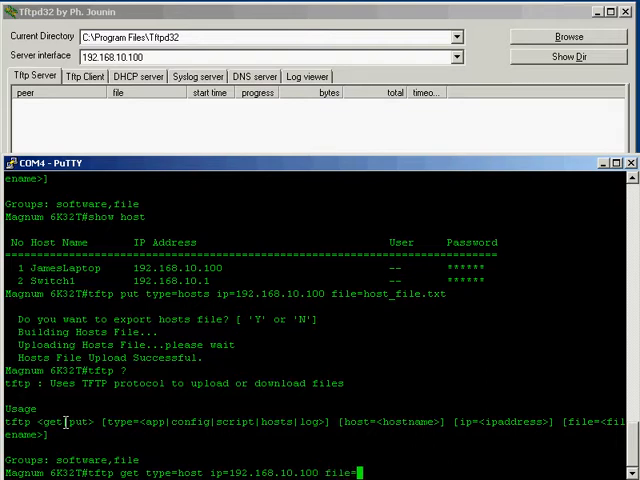
{"action": "type", "text": "host_file"}
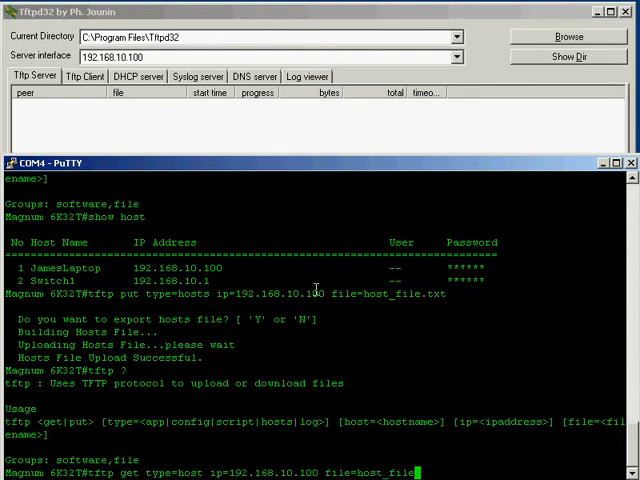
{"action": "type", "text": "txt"}
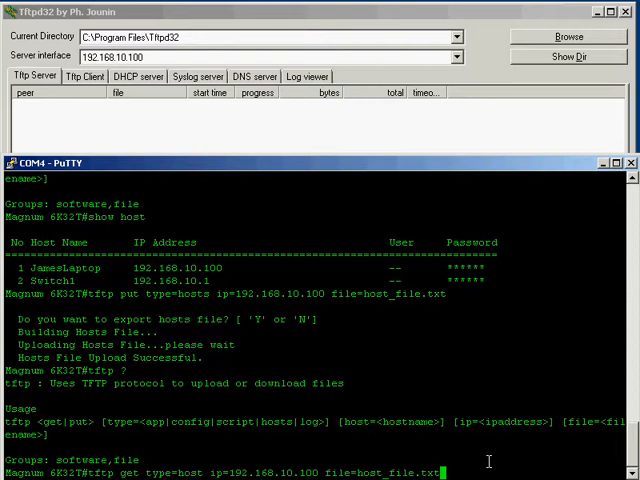
{"action": "key", "text": "Return"}
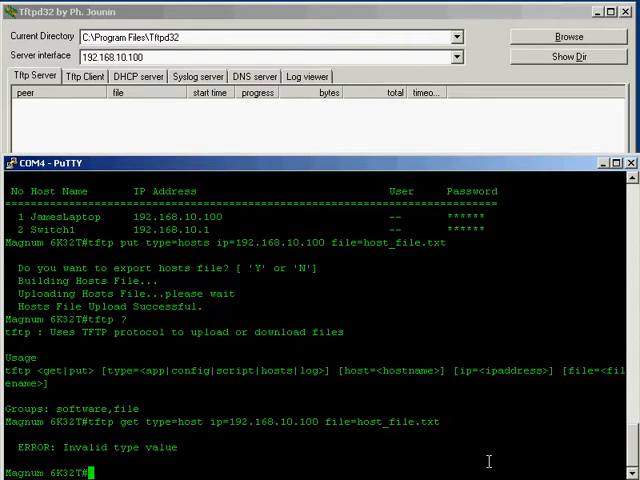
- Re-enter the tftp get command, confirm the import with Y, and show the host table
{"action": "type", "text": "ftp get type=host ip=192.168.10.100 file=host_file.txt"}
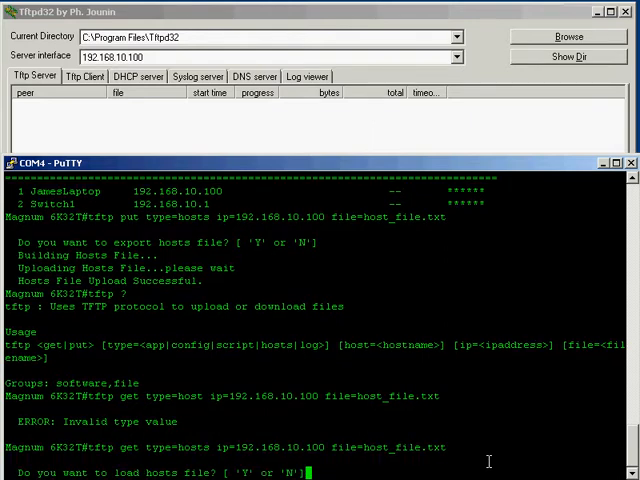
{"action": "type", "text": "Y"}
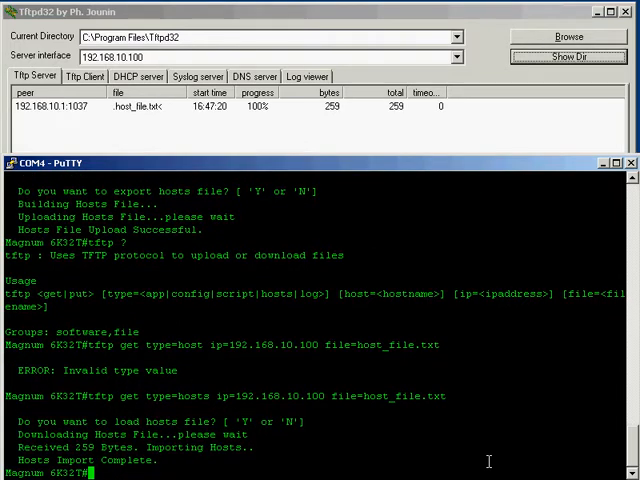
{"action": "type", "text": "show hosts"}
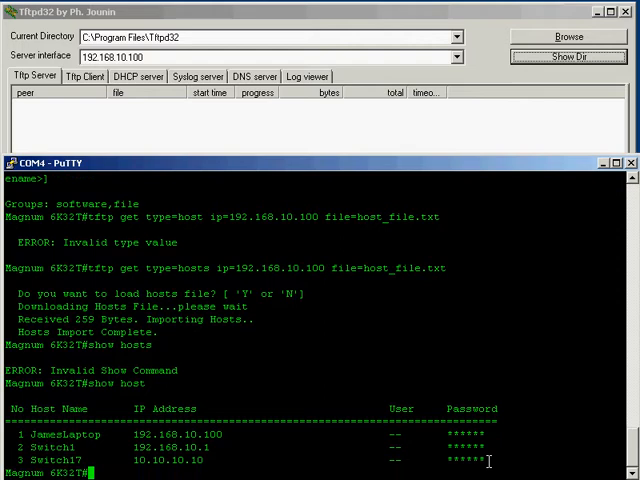
{"action": "mouse_move", "coordinate": [88, 460]}
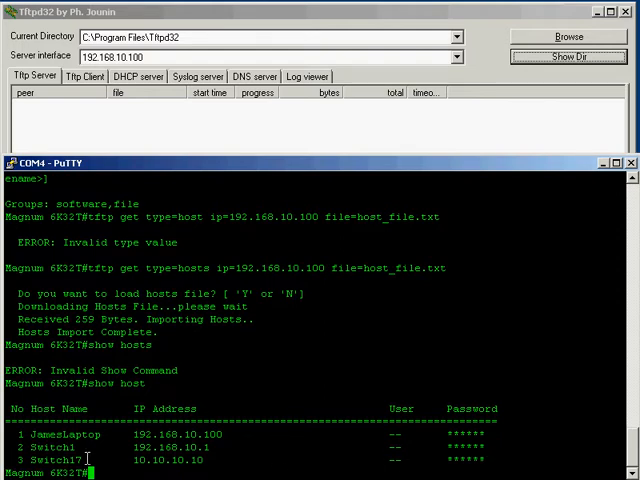
- Run 'tftp ?' again to print the get/put syntax and file types
{"action": "double_click", "coordinate": [50, 461]}
{"action": "type", "text": "t"}
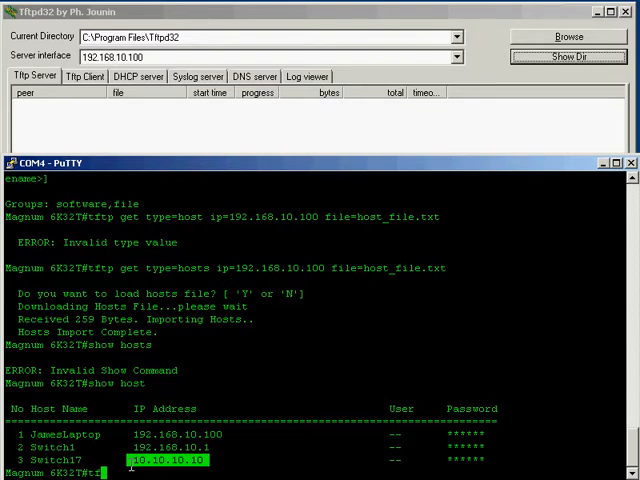
{"action": "type", "text": "ftp ?"}
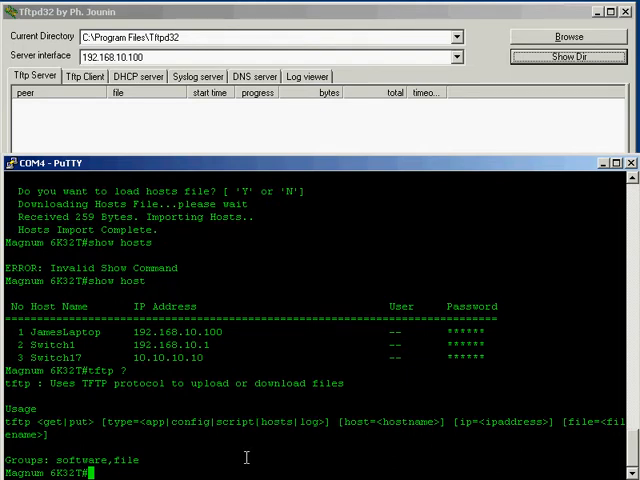
- Run 'tftp get type=log ip=192.168.10.100 file=log_file.txt', which the switch rejects as put-only
{"action": "type", "text": "tftp"}
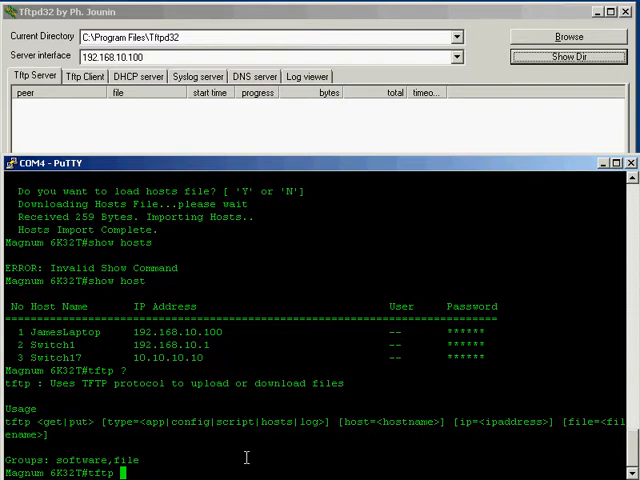
{"action": "type", "text": "get"}
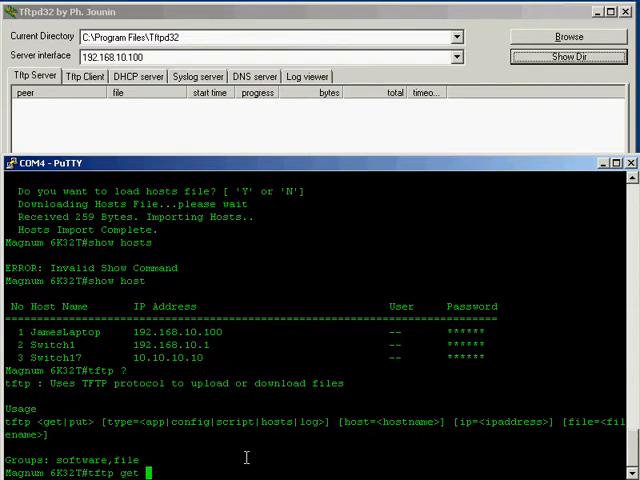
{"action": "type", "text": "type="}
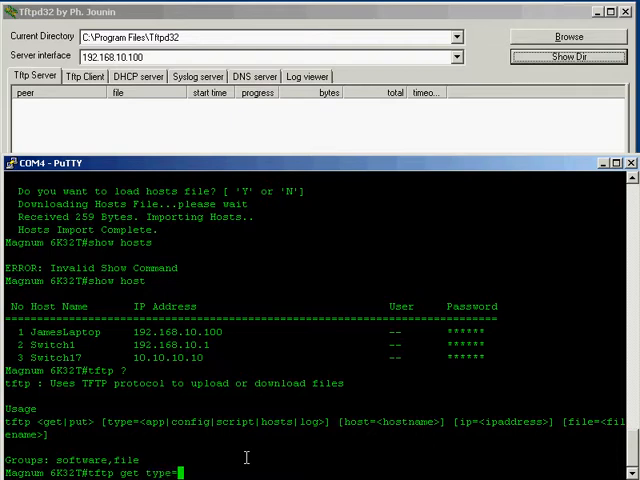
{"action": "type", "text": "app"}
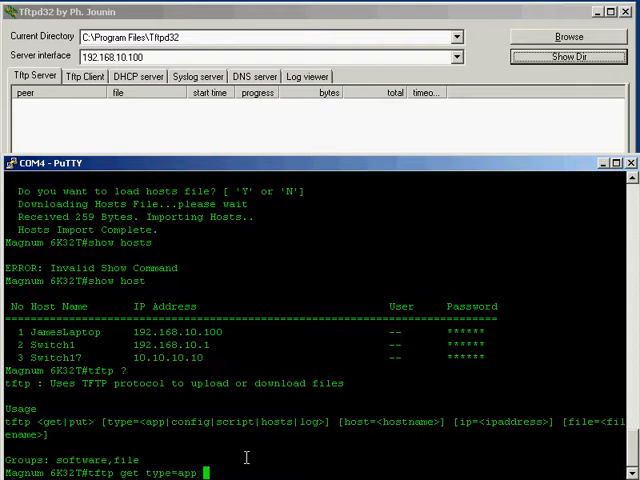
{"action": "type", "text": "ip"}
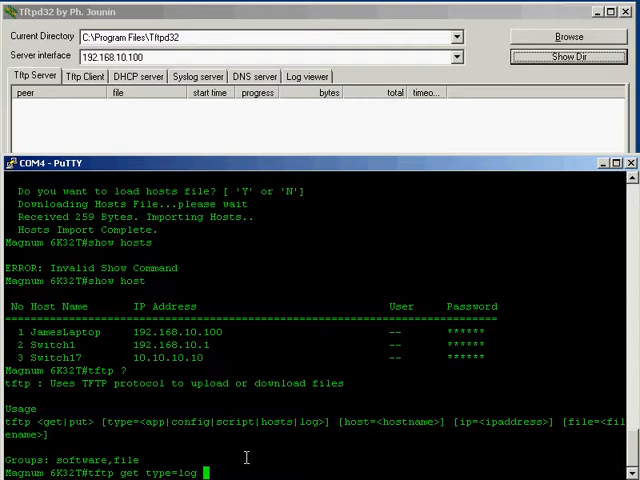
{"action": "type", "text": "ip="}
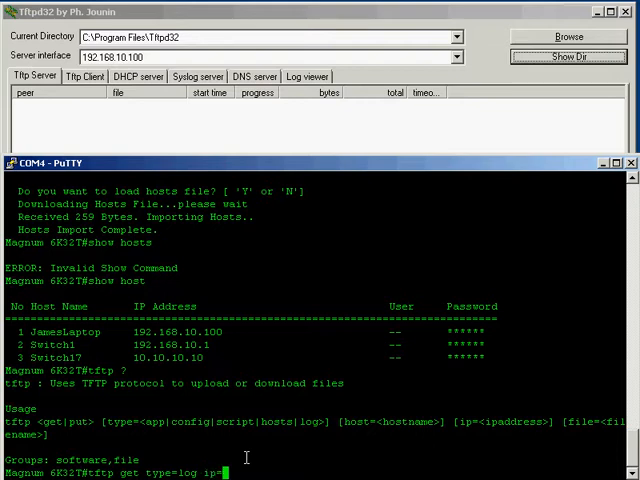
{"action": "type", "text": "192.168.10.100"}
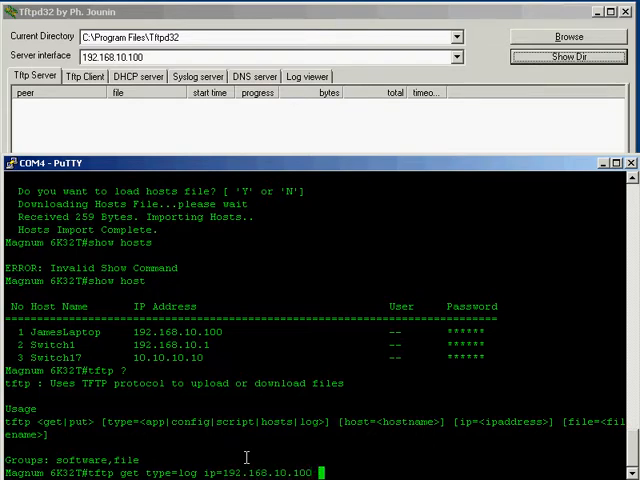
{"action": "type", "text": "file="}
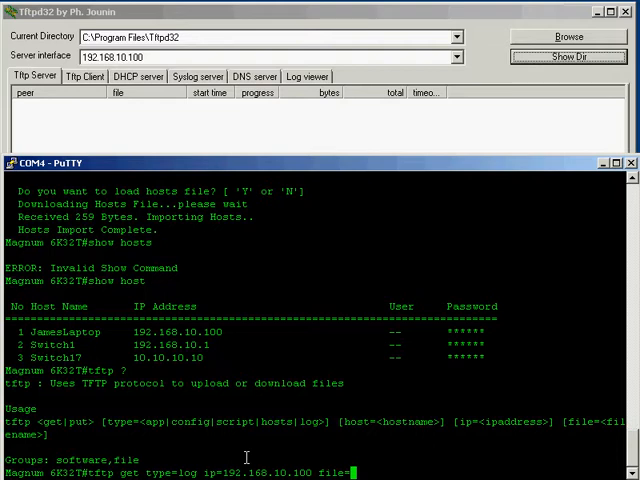
{"action": "type", "text": "log-"}
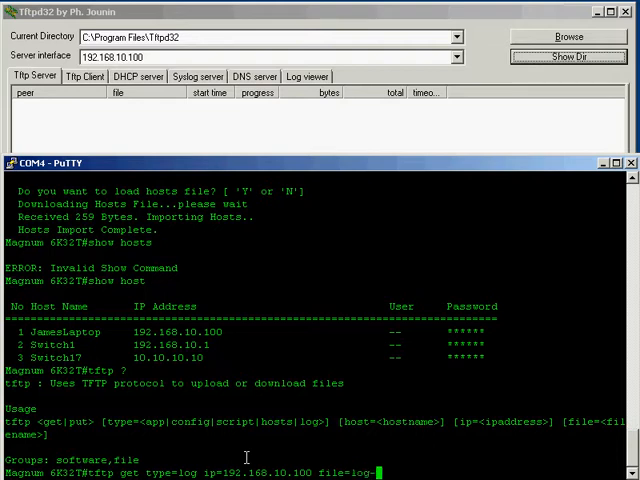
{"action": "type", "text": "_Fil"}
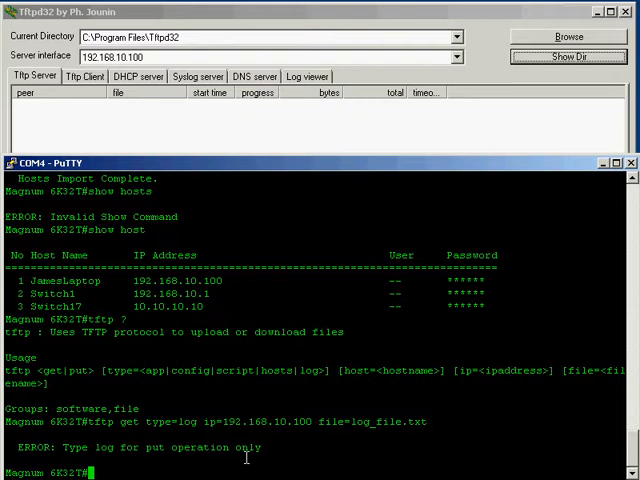
- Rerun the log export as 'tftp put' and list log_file.txt in Tftpd32's folder
{"action": "type", "text": "tftp get type=log ip=192.168.10.100 file=log_file.txt"}
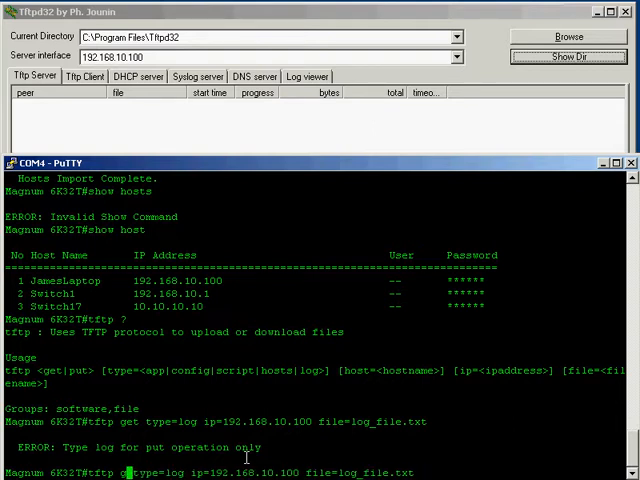
{"action": "type", "text": "put"}
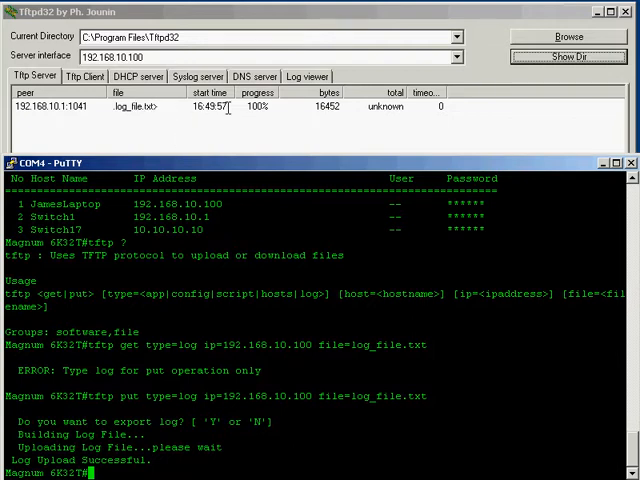
{"action": "left_click", "coordinate": [567, 57]}
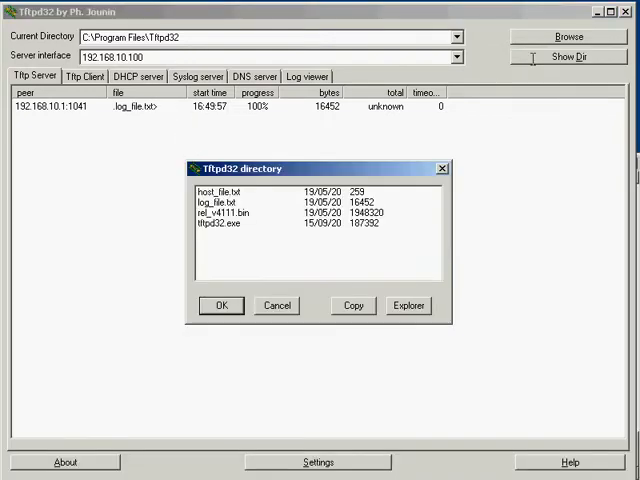
- Open log_file.txt from the TFTP folder in Notepad and scroll through its HTML markup
{"action": "left_click", "coordinate": [407, 305]}
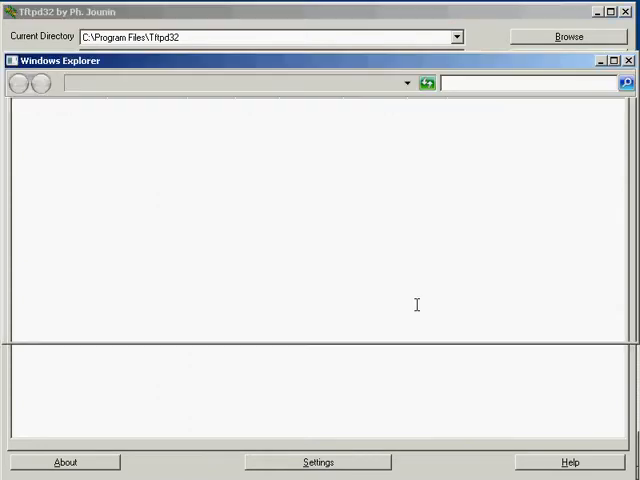
{"action": "left_click", "coordinate": [270, 187]}
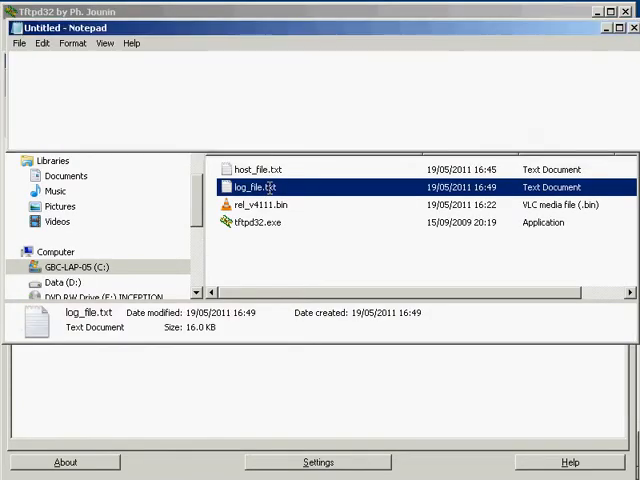
{"action": "double_click", "coordinate": [262, 187]}
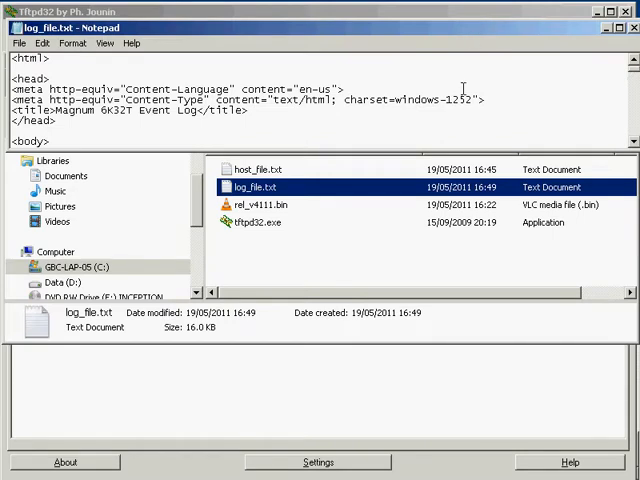
{"action": "mouse_move", "coordinate": [423, 273]}
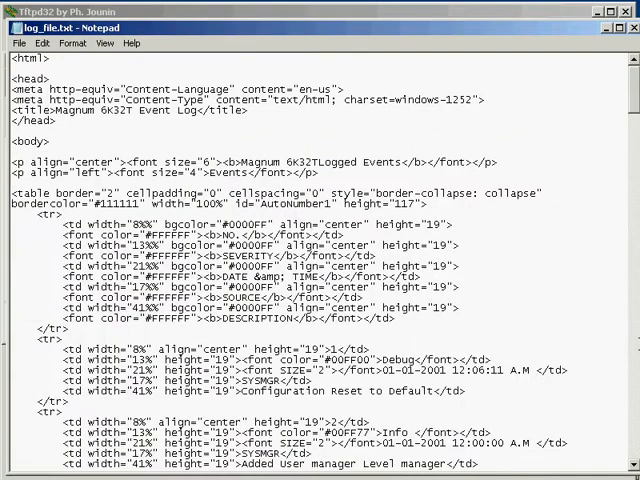
{"action": "scroll", "scroll_direction": "down", "scroll_amount": 3}
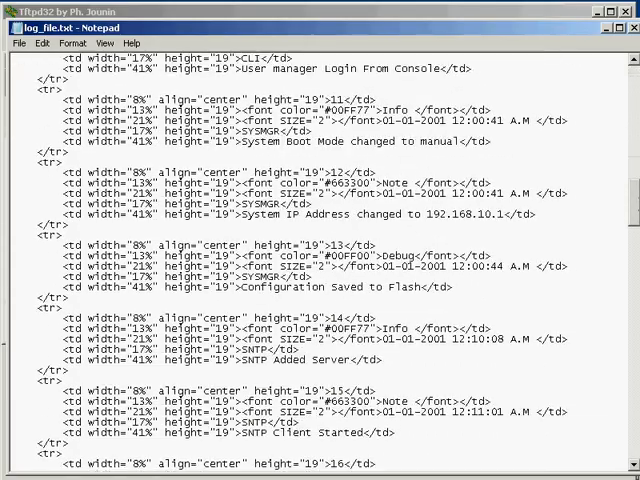
{"action": "scroll", "scroll_direction": "down", "scroll_amount": 3}
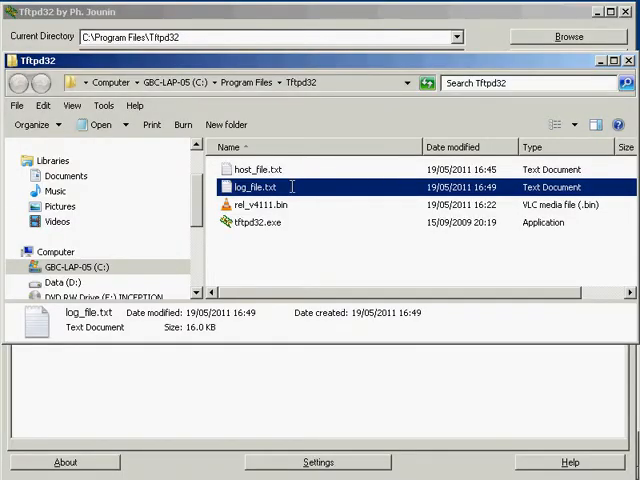
- Open log_file.txt with Internet Explorer, declining to make it the default browser
{"action": "right_click", "coordinate": [250, 187]}
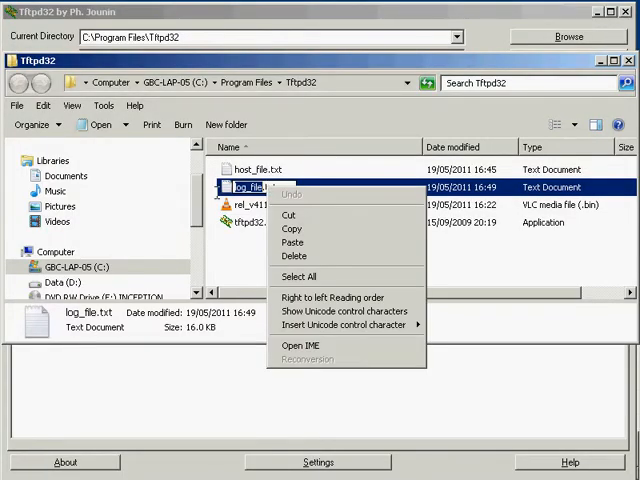
{"action": "right_click", "coordinate": [248, 187]}
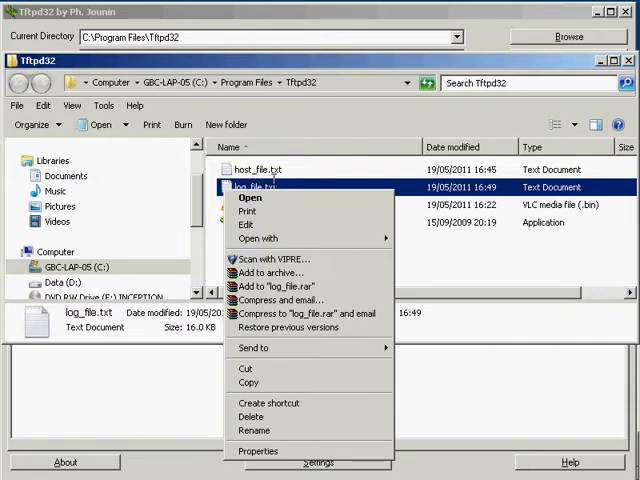
{"action": "left_click", "coordinate": [262, 238]}
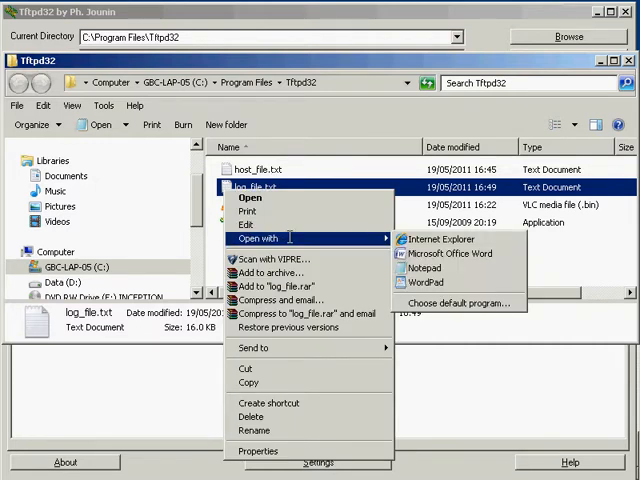
{"action": "mouse_move", "coordinate": [445, 239]}
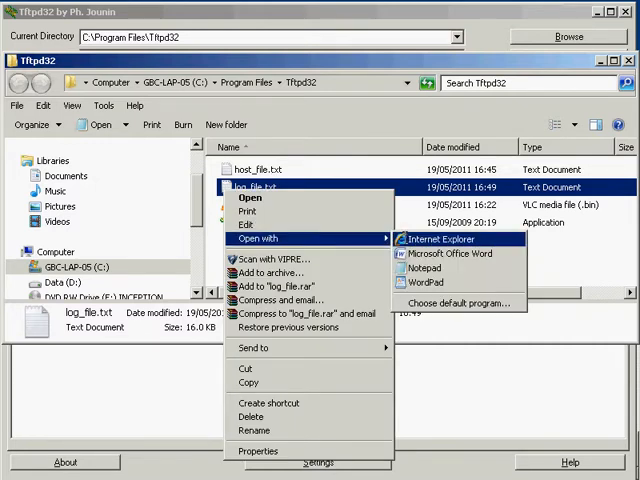
{"action": "left_click", "coordinate": [446, 239]}
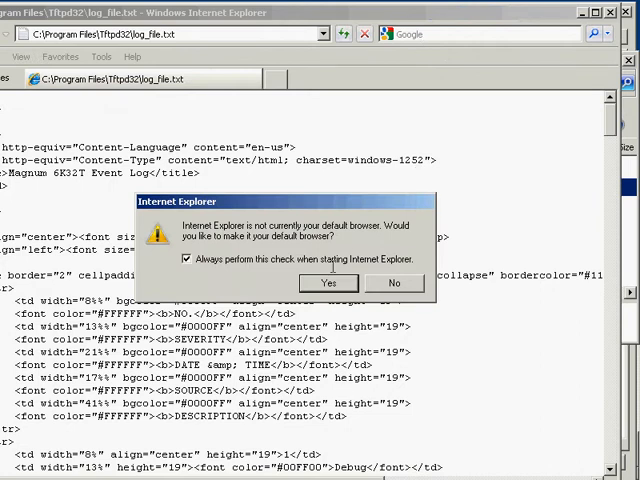
{"action": "left_click", "coordinate": [394, 283]}
{"action": "type", "text": "log_file.html"}
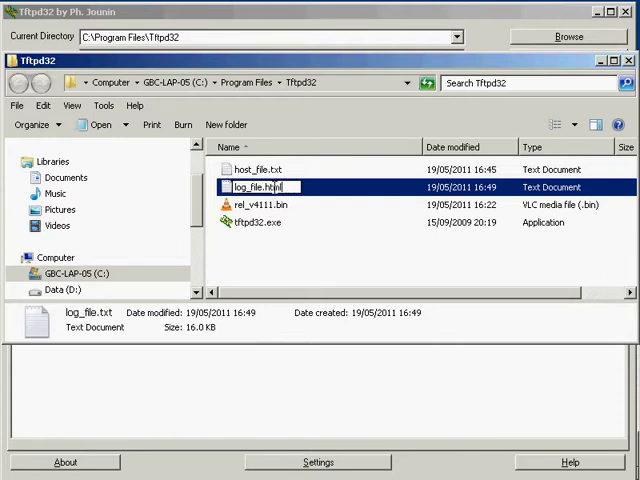
- Confirm the new name log_file.html and accept the extension-change warning
{"action": "key", "text": "Return"}
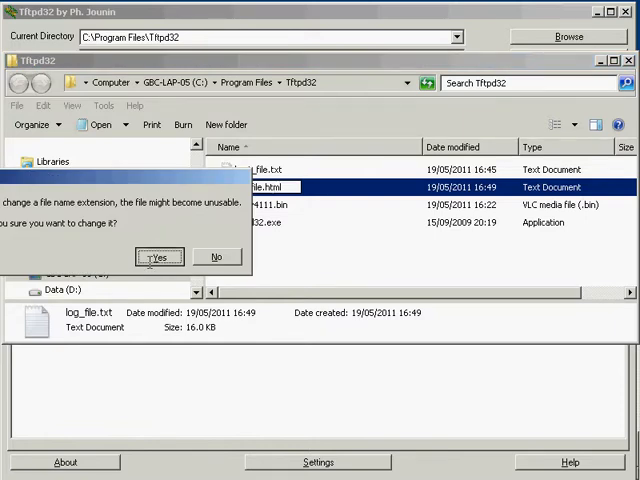
{"action": "left_click", "coordinate": [159, 257]}
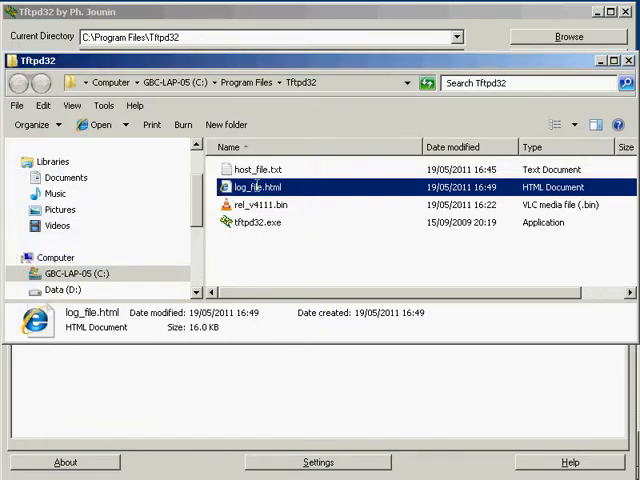
- Open log_file.html, dismiss the Bing Bar prompt, and scroll the Magnum 6K32T event table
{"action": "double_click", "coordinate": [250, 187]}
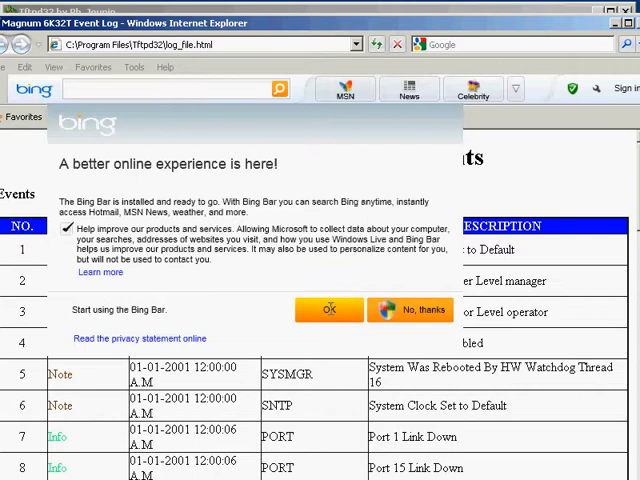
{"action": "left_click", "coordinate": [410, 309]}
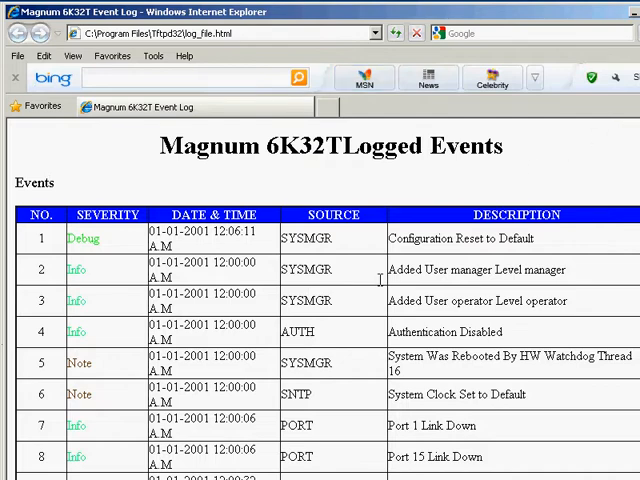
{"action": "scroll", "scroll_direction": "down", "scroll_amount": 3}
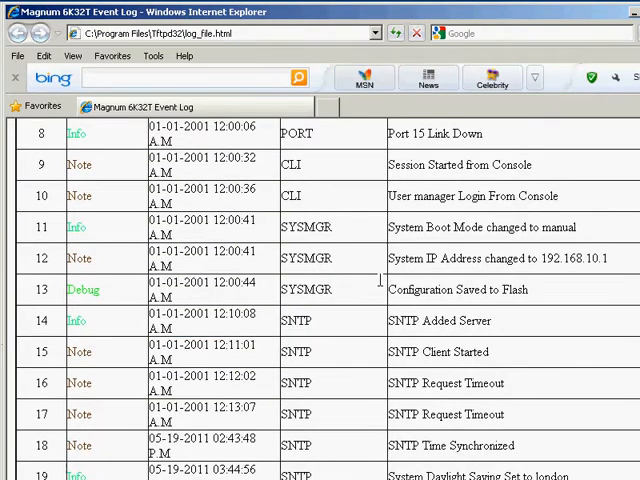
{"action": "scroll", "scroll_direction": "down", "scroll_amount": 3}
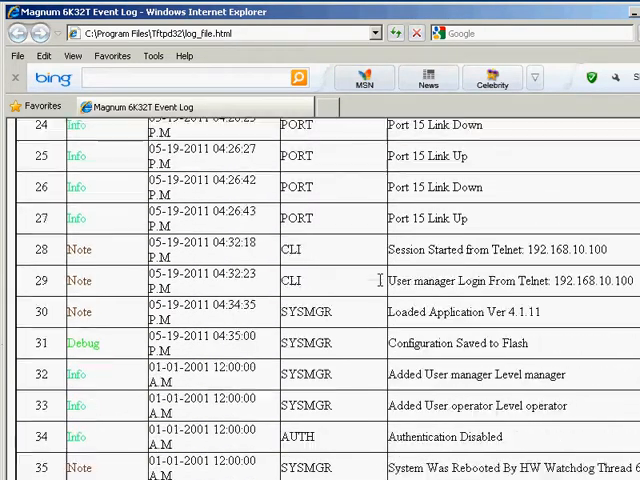
{"action": "scroll", "scroll_direction": "down", "scroll_amount": 3}
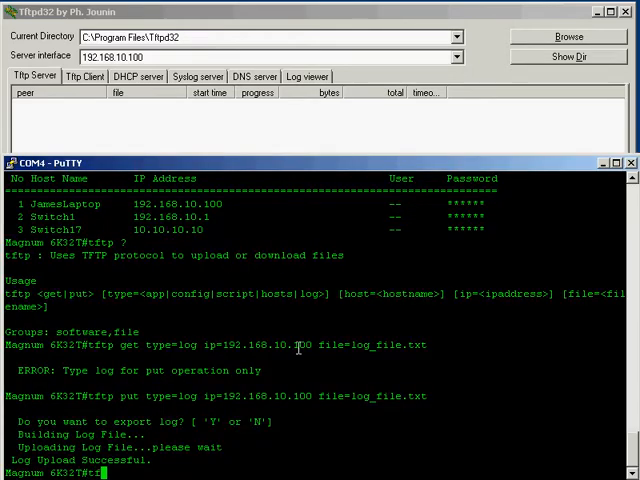
- Run 'tftp put type=script ip=192.168.10.100 file=Script.txt' to export the switch script
{"action": "type", "text": "tftp put"}
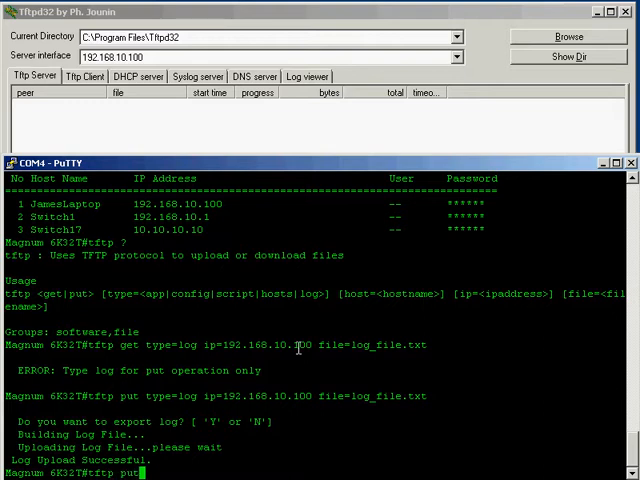
{"action": "type", "text": "type=script"}
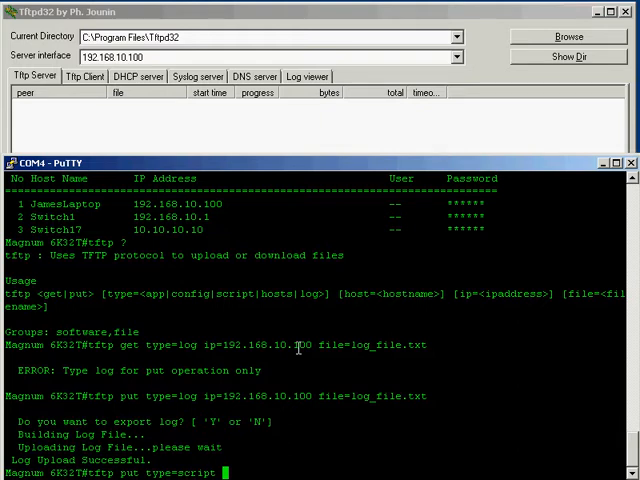
{"action": "type", "text": "ip="}
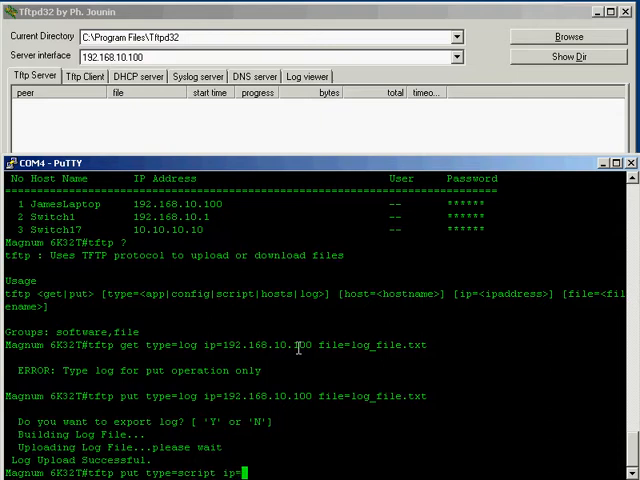
{"action": "type", "text": "192.1"}
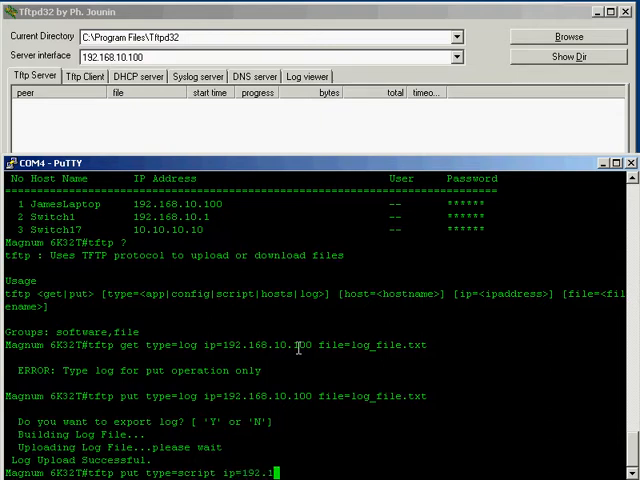
{"action": "type", "text": "0"}
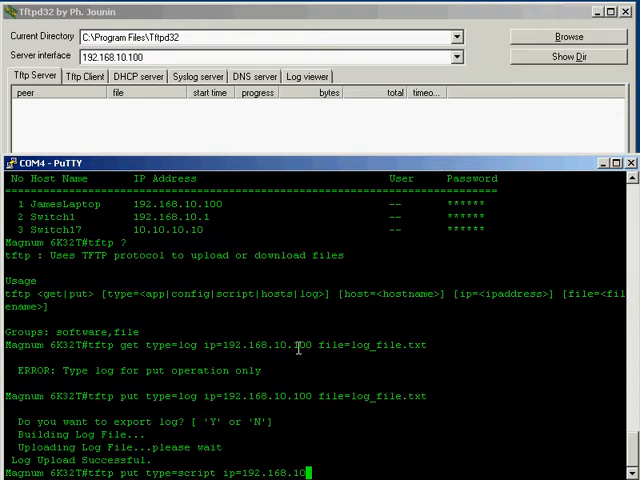
{"action": "type", "text": "file"}
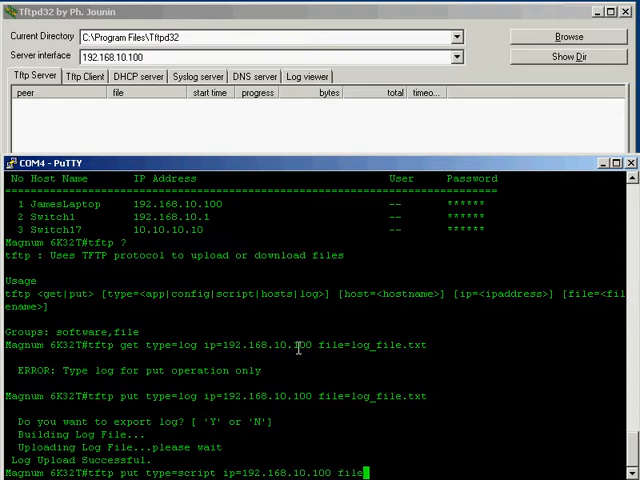
{"action": "type", "text": "S"}
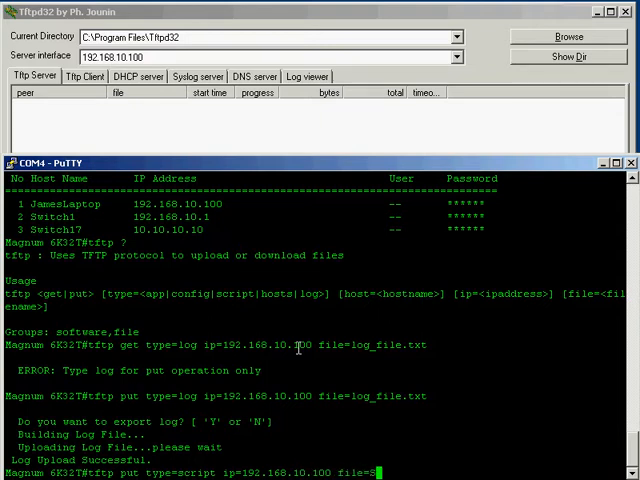
{"action": "type", "text": "cript.txt"}
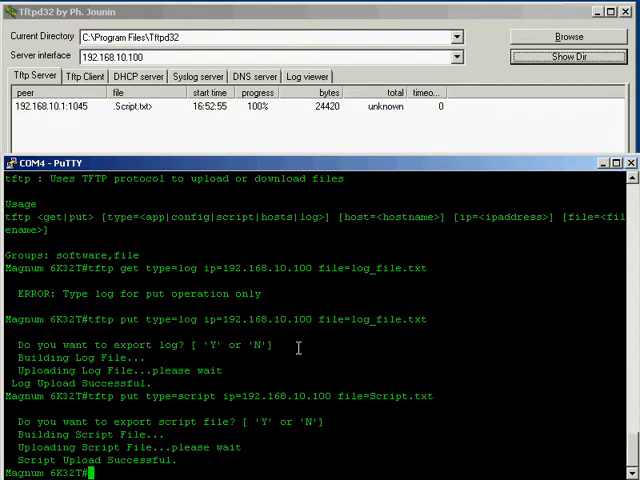
- Browse the Tftpd32 folder in Explorer and open Script.txt in Notepad
{"action": "left_click", "coordinate": [566, 57]}
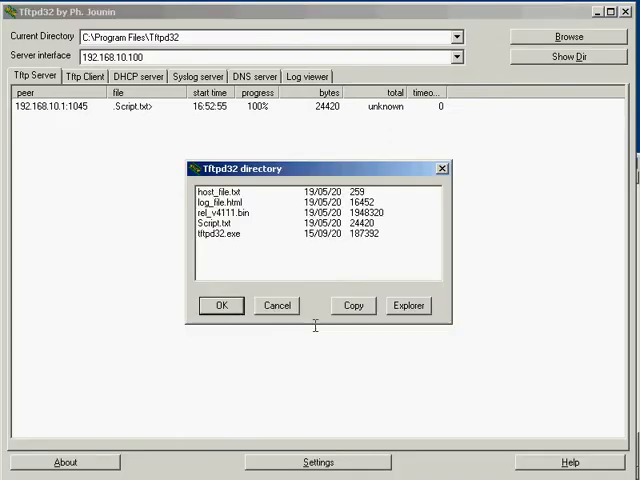
{"action": "left_click", "coordinate": [407, 305]}
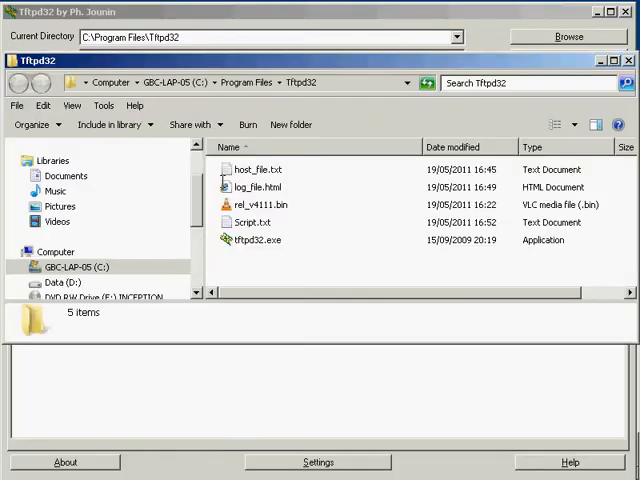
{"action": "left_click", "coordinate": [258, 169]}
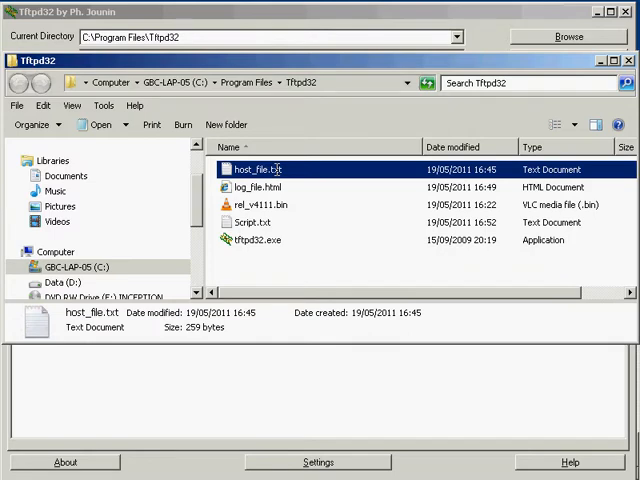
{"action": "double_click", "coordinate": [258, 169]}
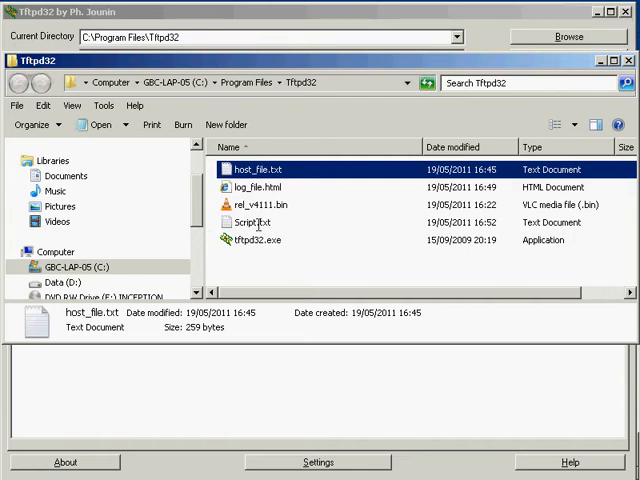
{"action": "double_click", "coordinate": [258, 222]}
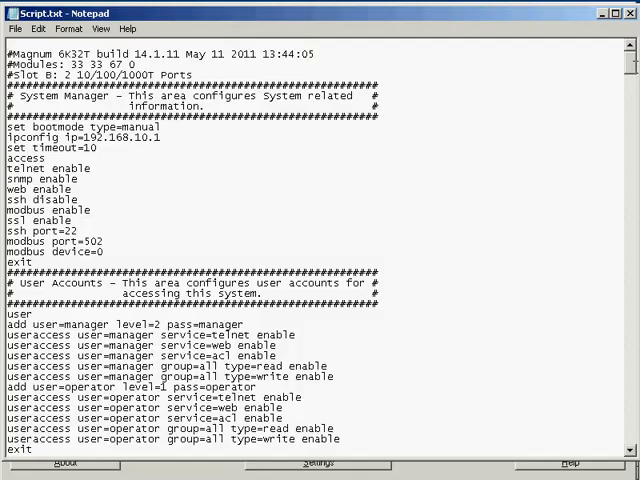
{"action": "scroll", "scroll_direction": "down", "scroll_amount": 3}
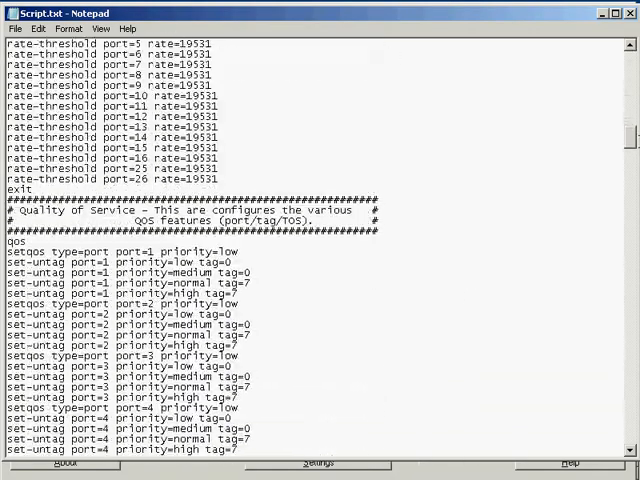
{"action": "scroll", "scroll_direction": "down", "scroll_amount": 3}
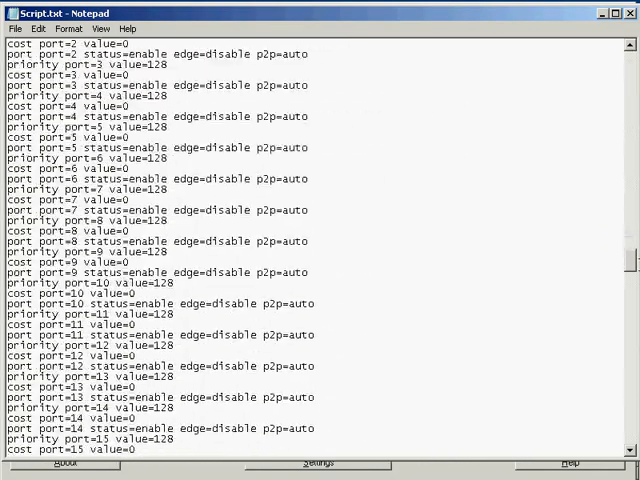
{"action": "scroll", "scroll_direction": "down", "scroll_amount": 3}
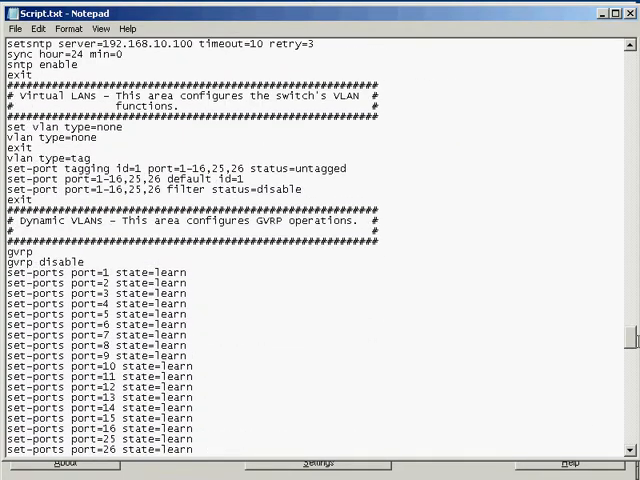
{"action": "scroll", "scroll_direction": "up", "scroll_amount": 3}
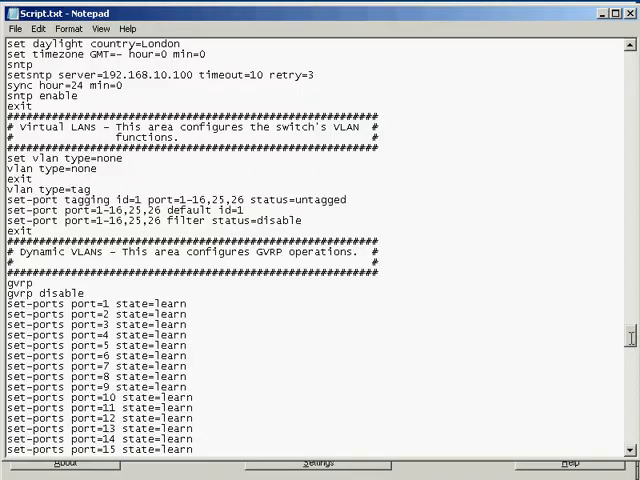
{"action": "scroll", "scroll_direction": "down", "scroll_amount": 3}
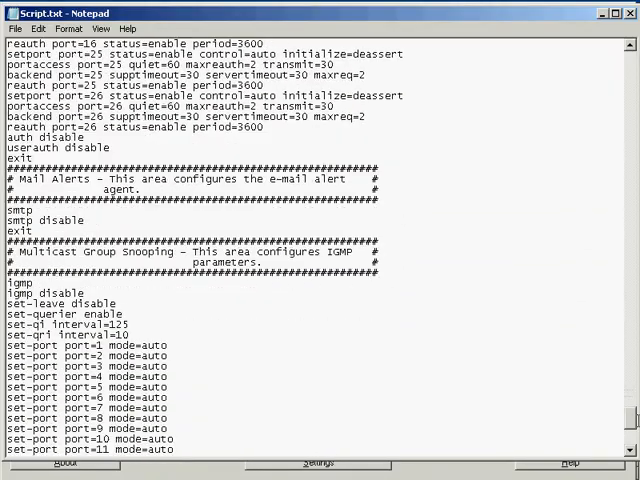
{"action": "scroll", "scroll_direction": "down", "scroll_amount": 3}
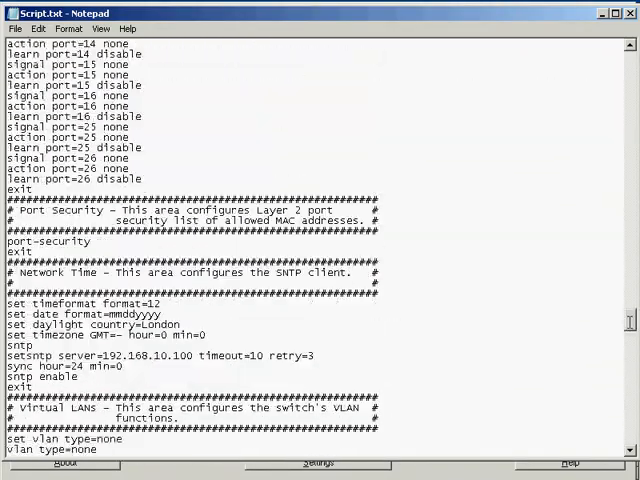
{"action": "scroll", "scroll_direction": "down", "scroll_amount": 3}
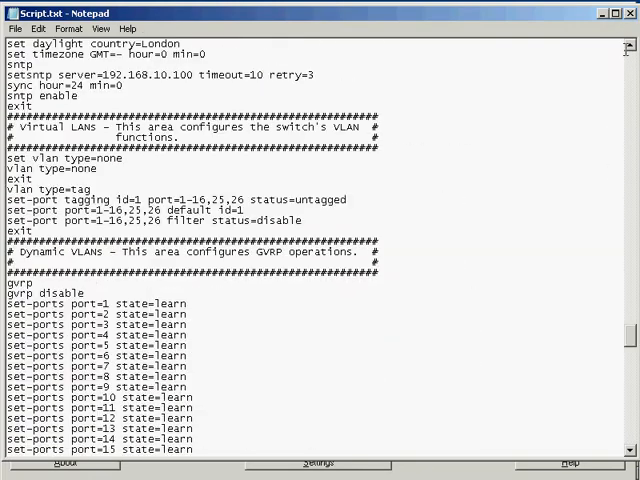
{"action": "scroll", "scroll_direction": "down", "scroll_amount": 3}
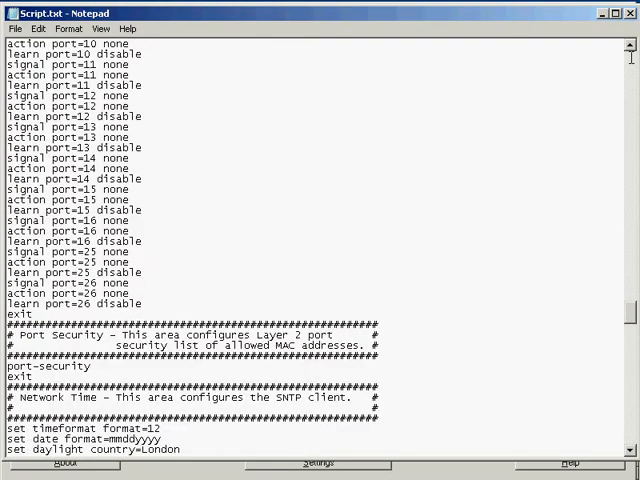
{"action": "scroll", "scroll_direction": "up", "scroll_amount": 3}
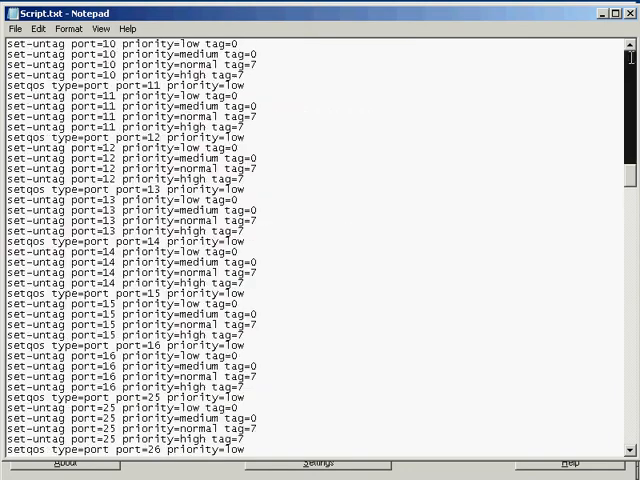
{"action": "scroll", "scroll_direction": "up", "scroll_amount": 3}
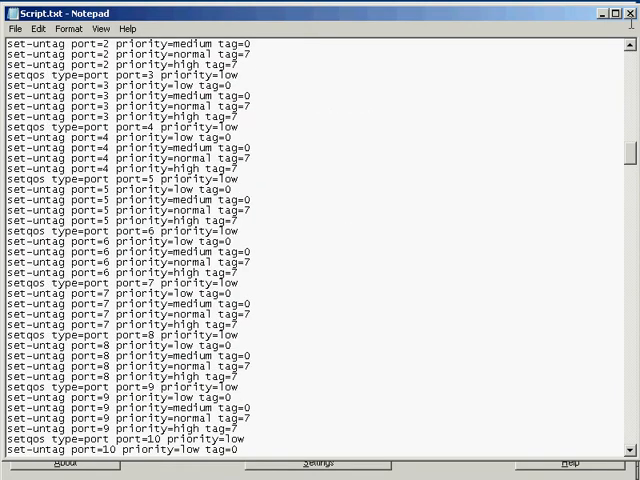